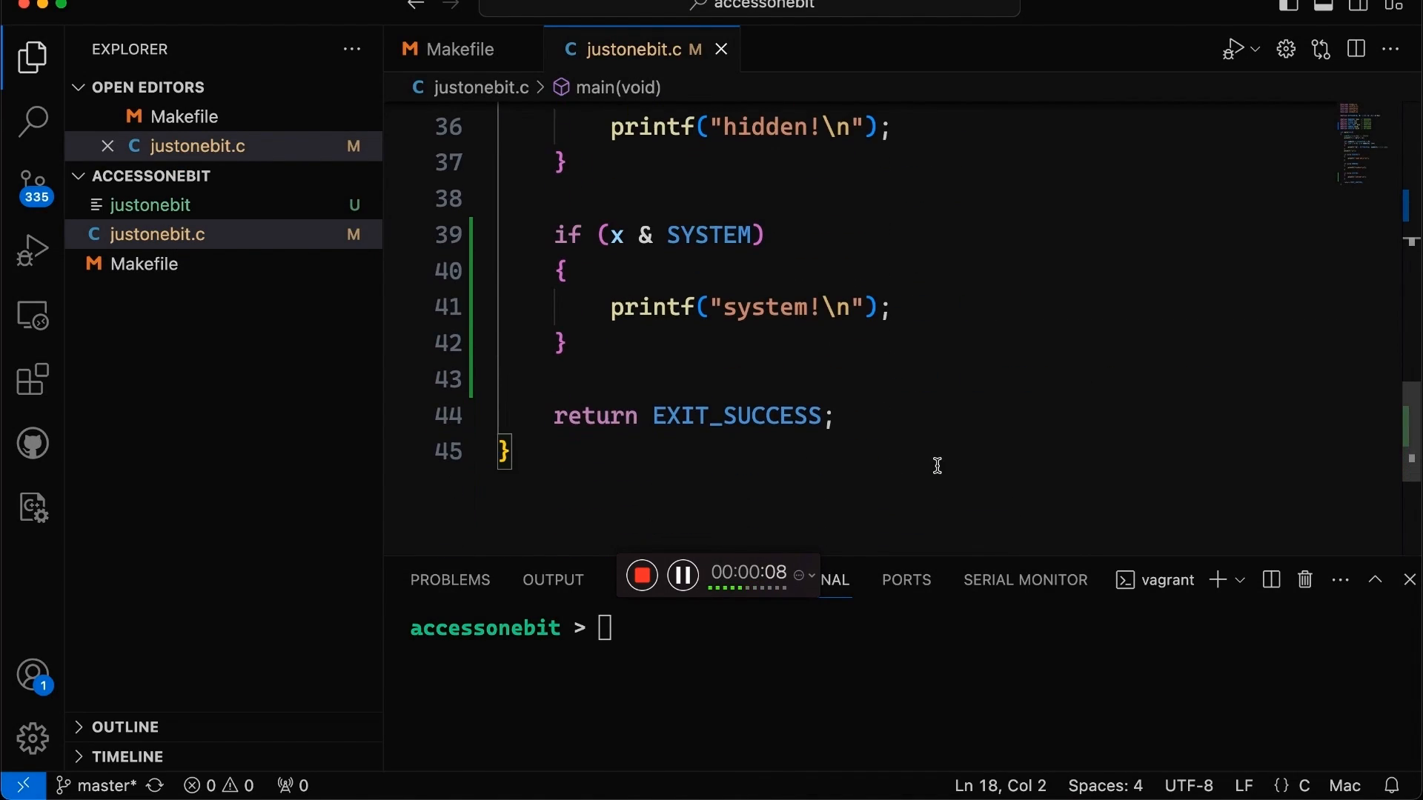
- Review the flag defines and main, selecting the flag checks and READONLY value 0x1
drag(555, 235, 570, 343)
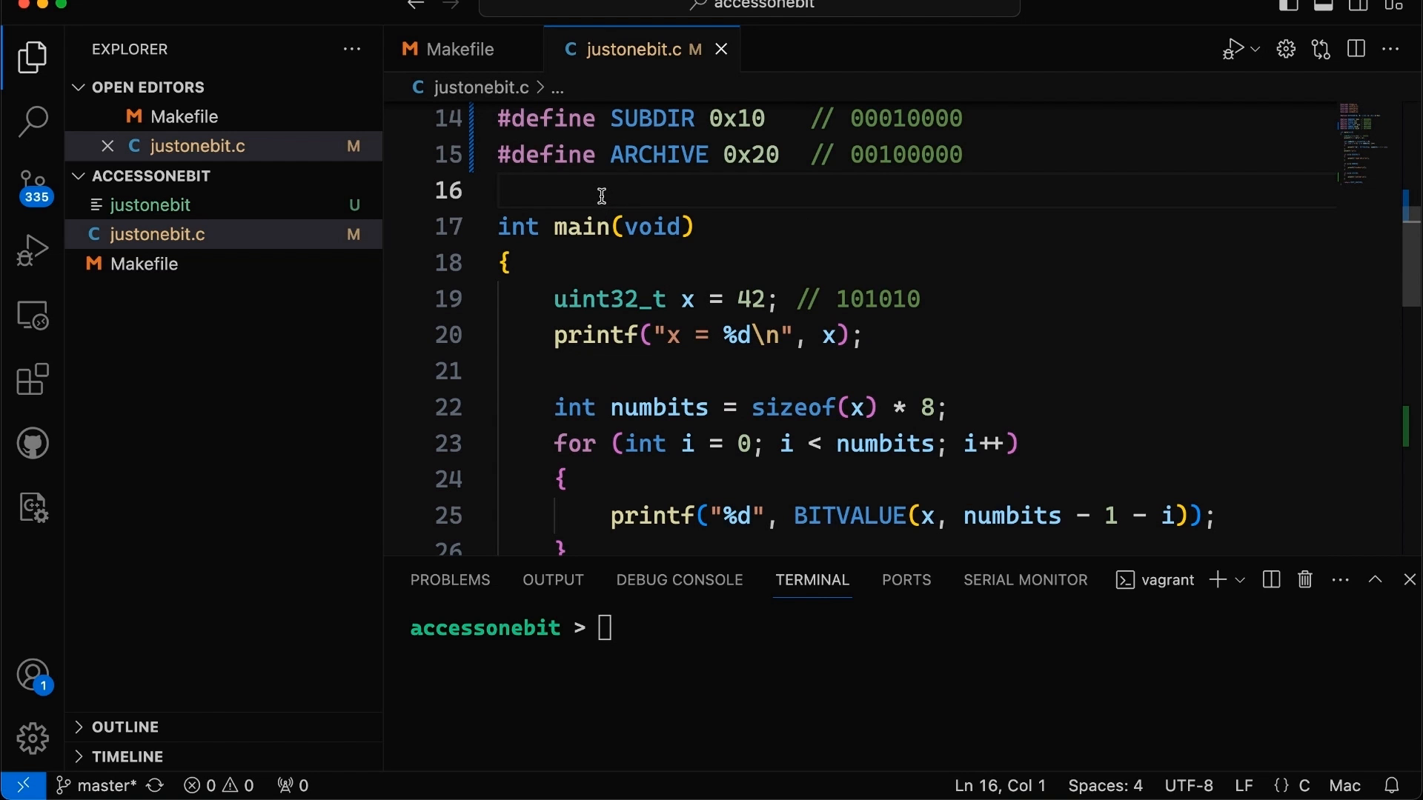
scroll(down, 3)
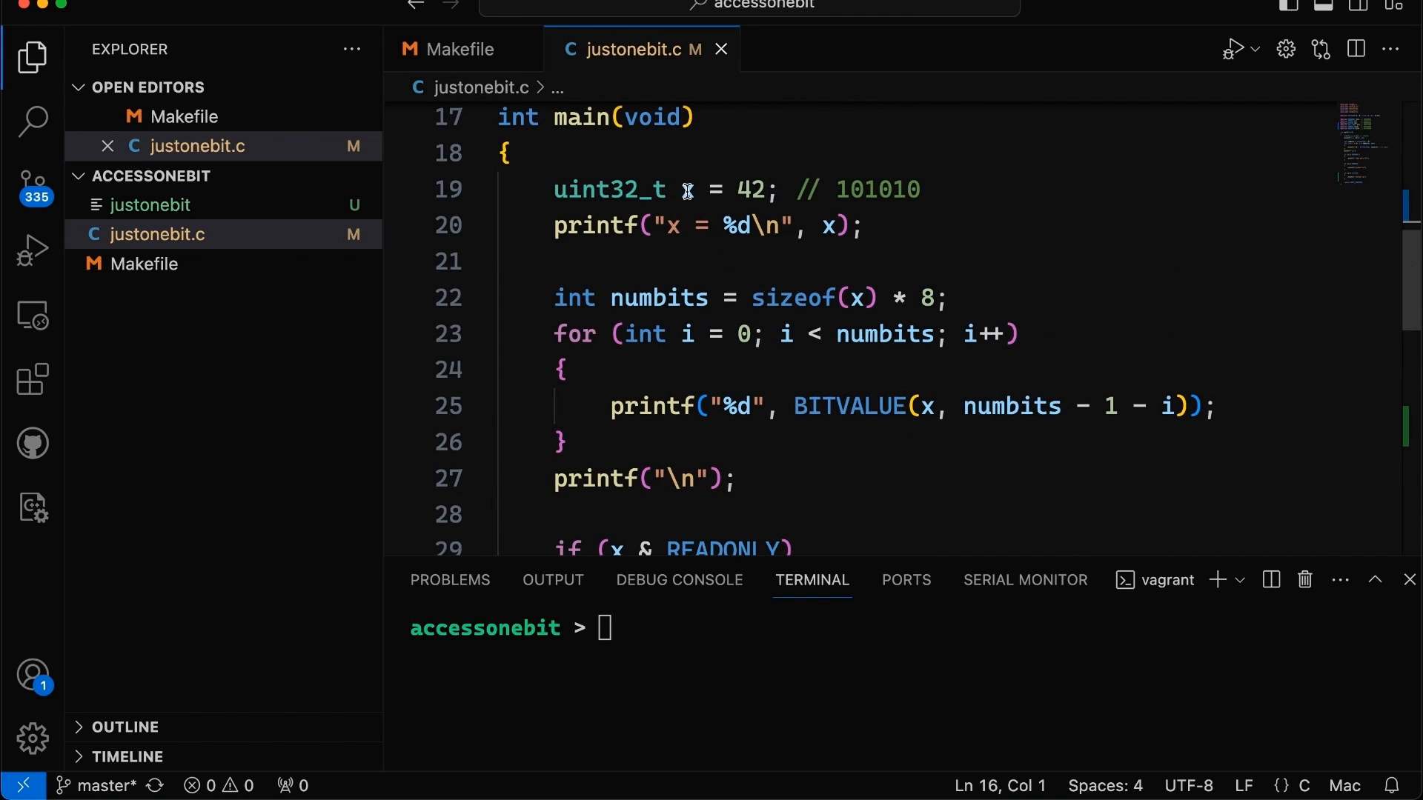
drag(683, 190, 765, 189)
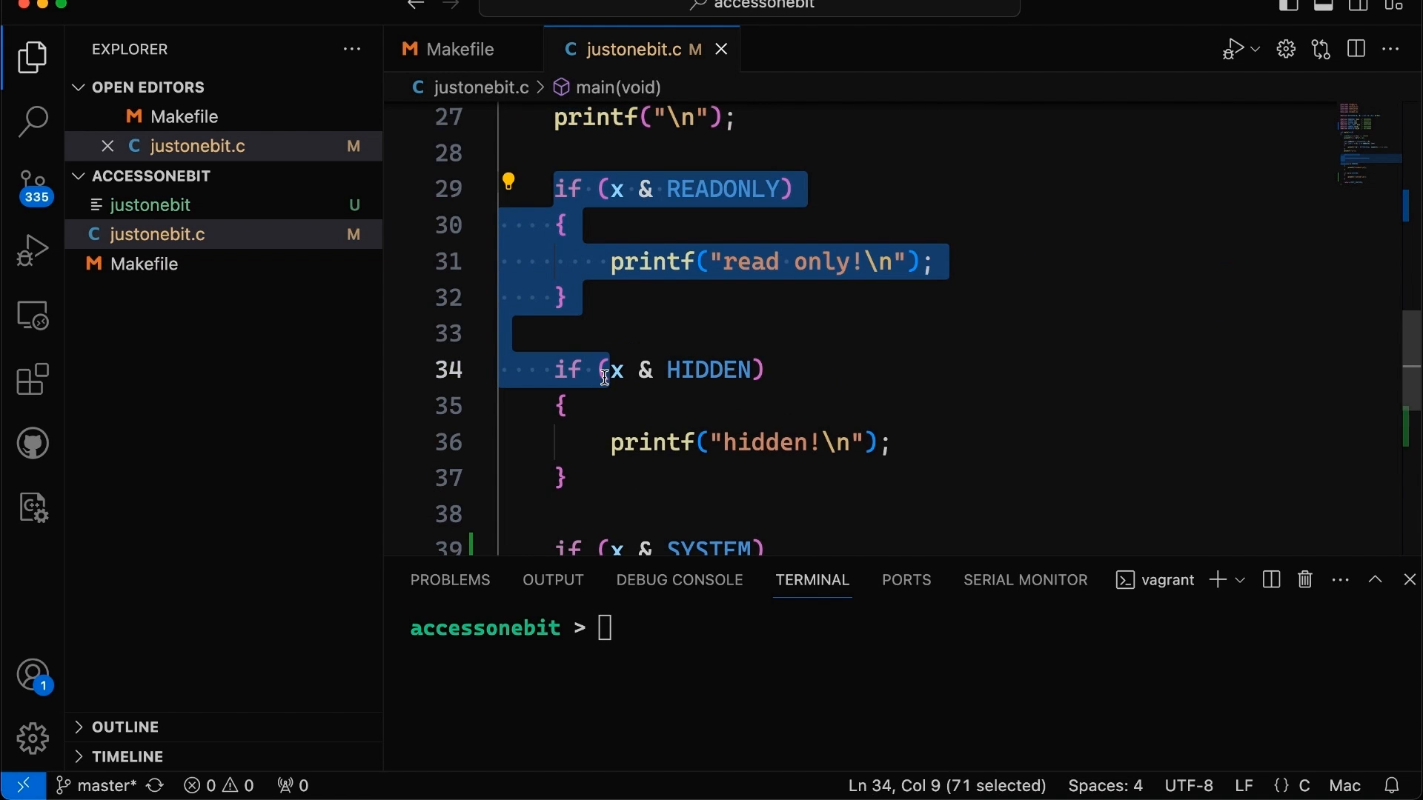
scroll(down, 3)
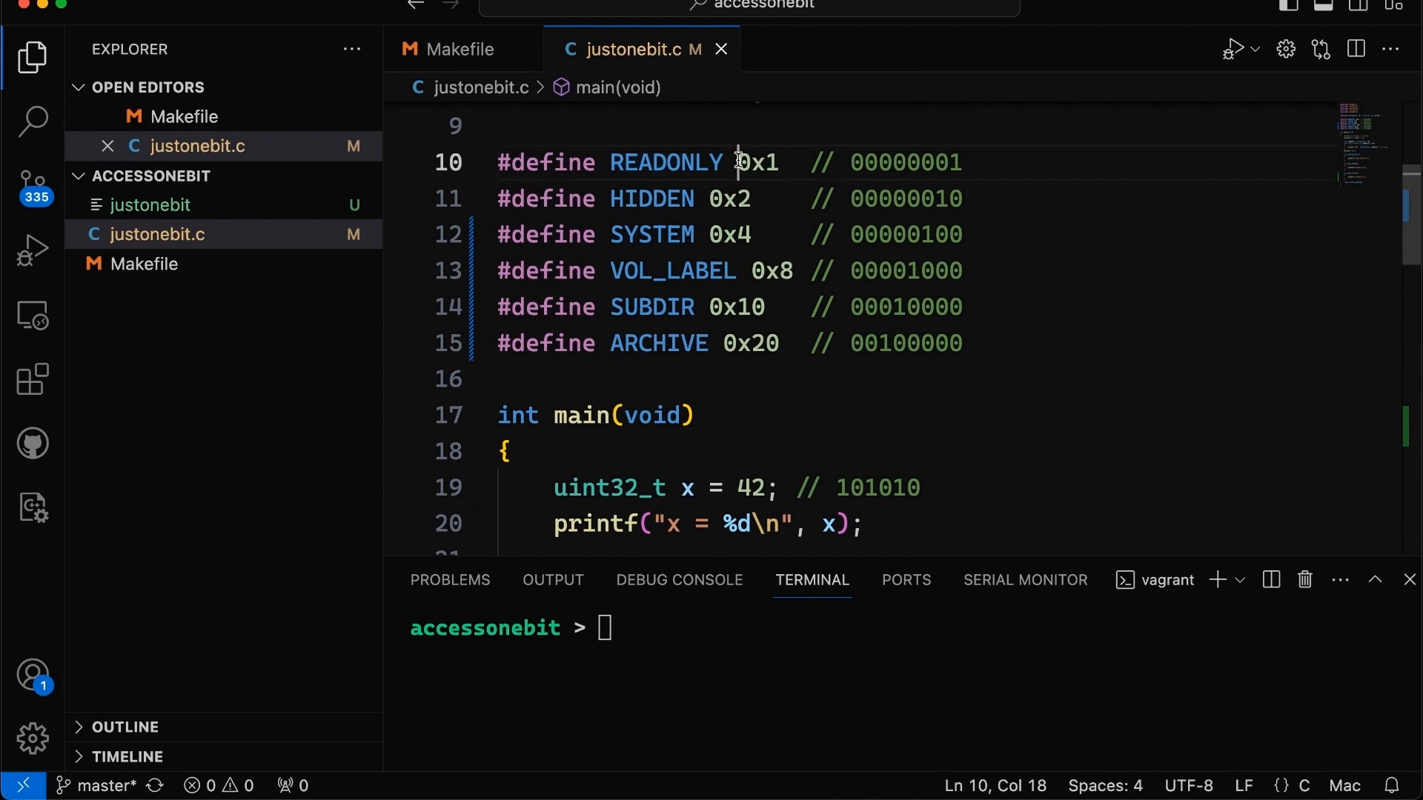
double_click(731, 199)
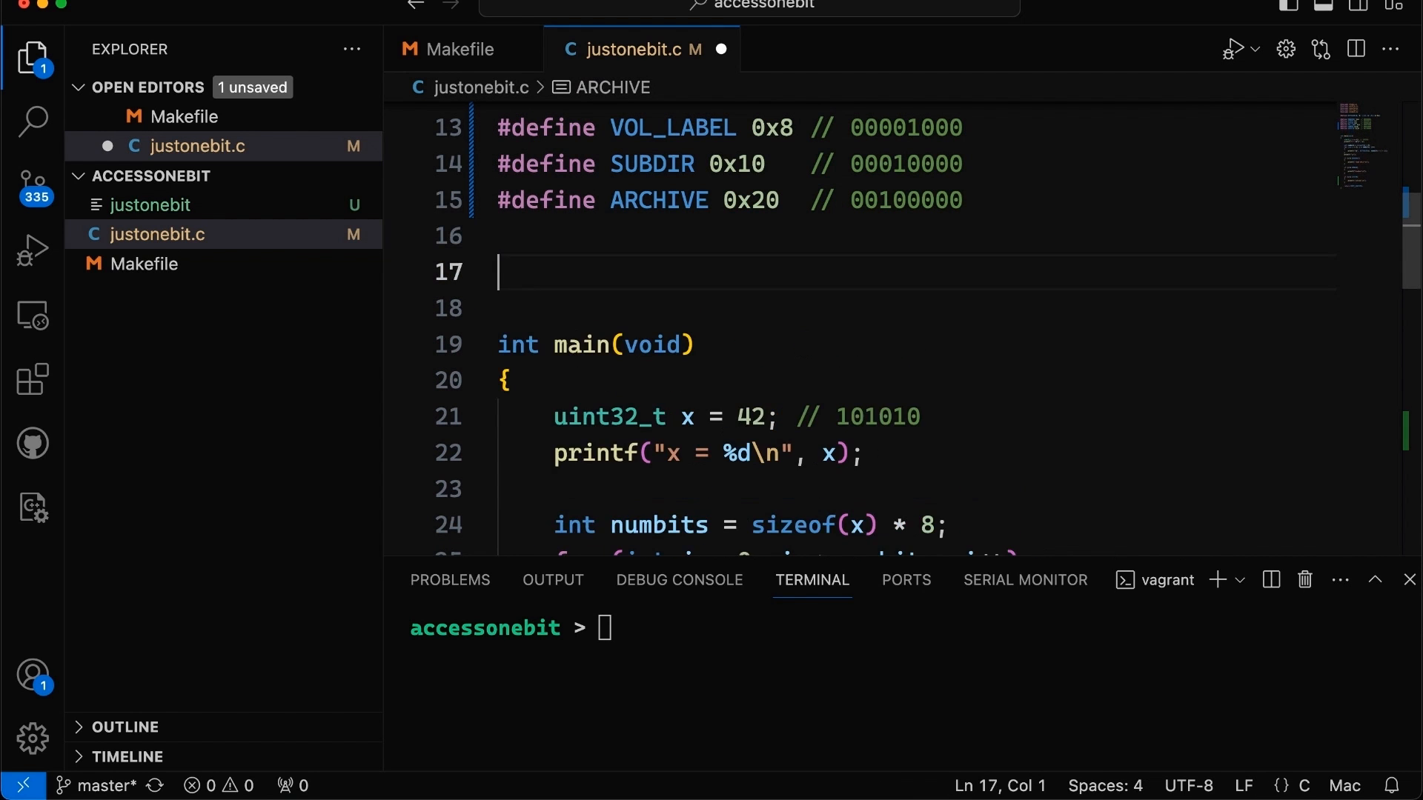
- Write the print_bit_info(uint32_t x) function signature on a new line above main
key(enter)
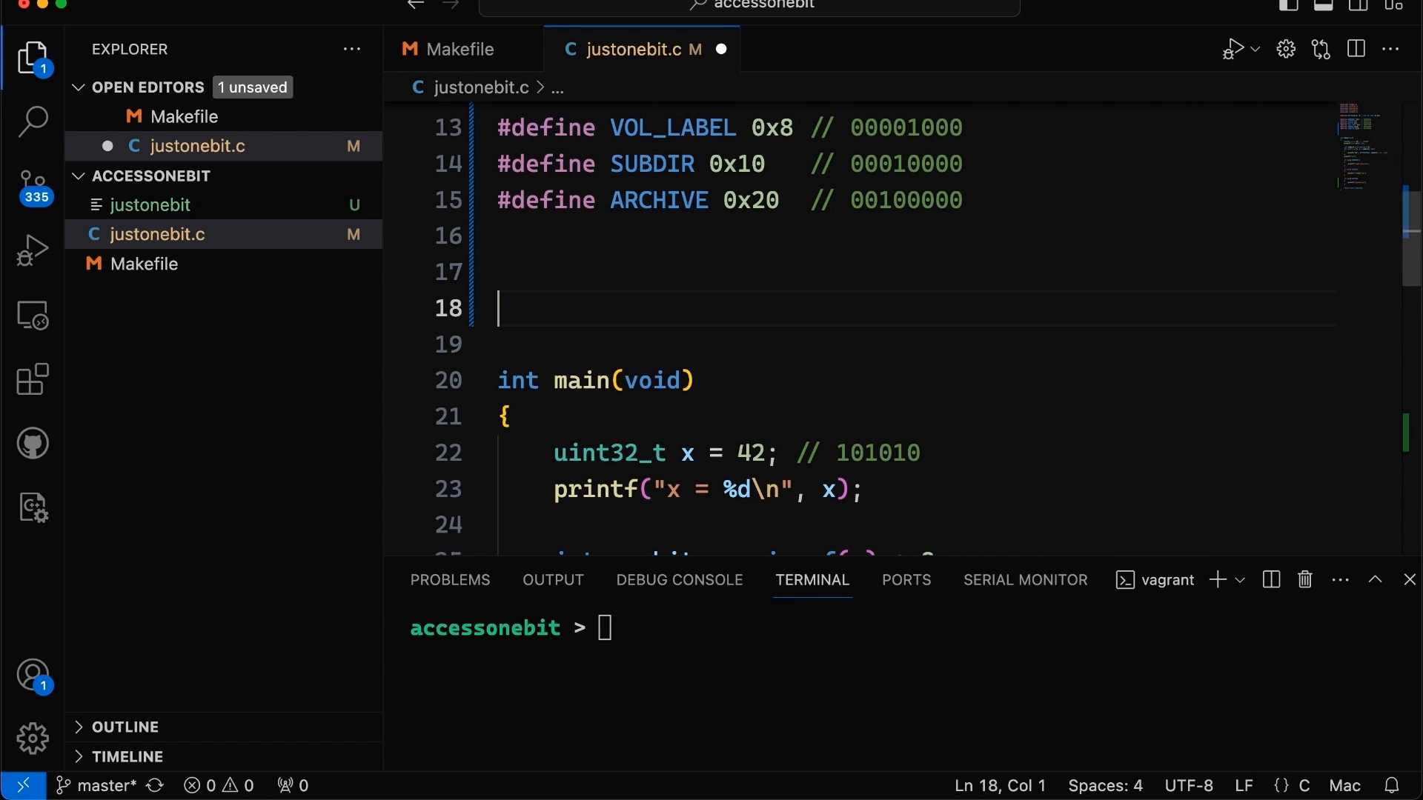
text(void)
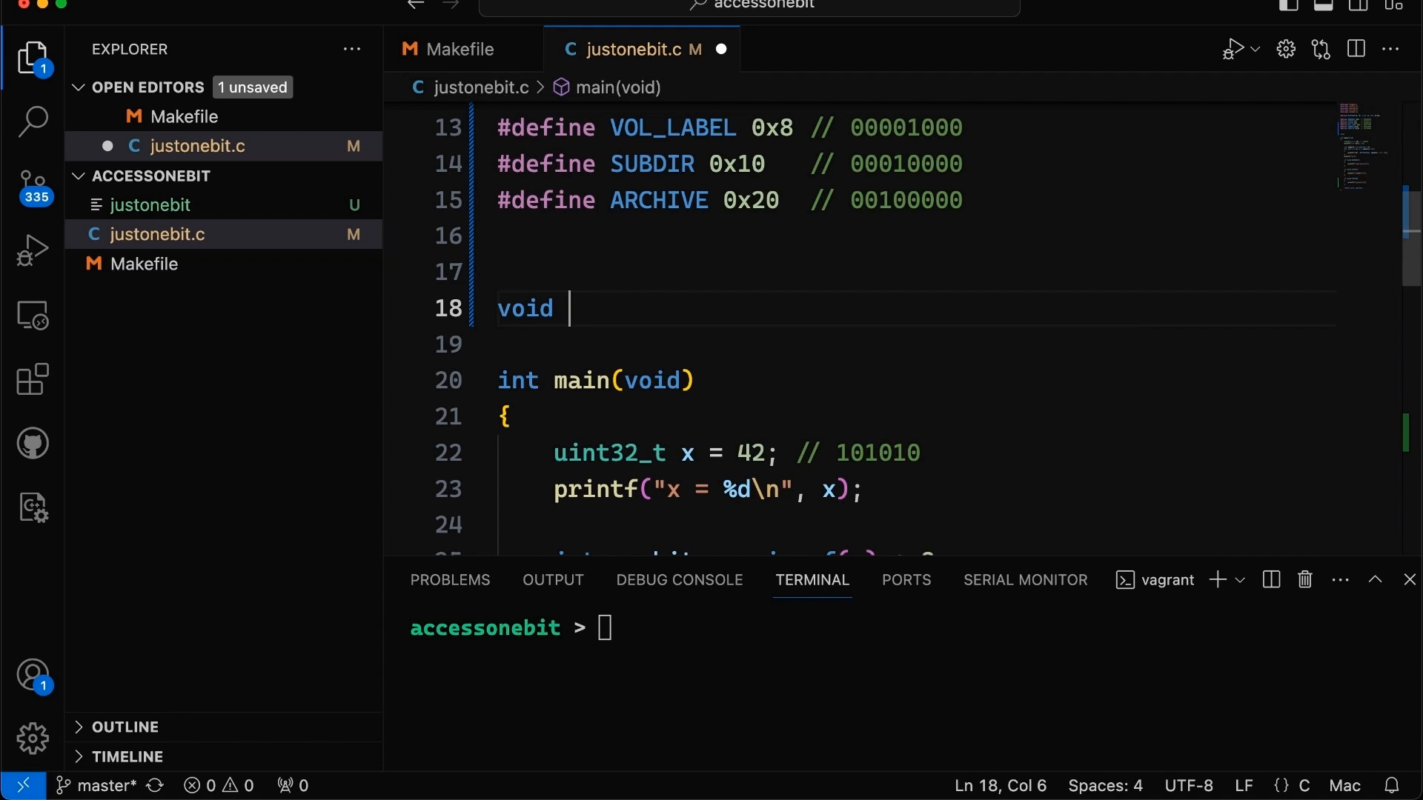
text(p)
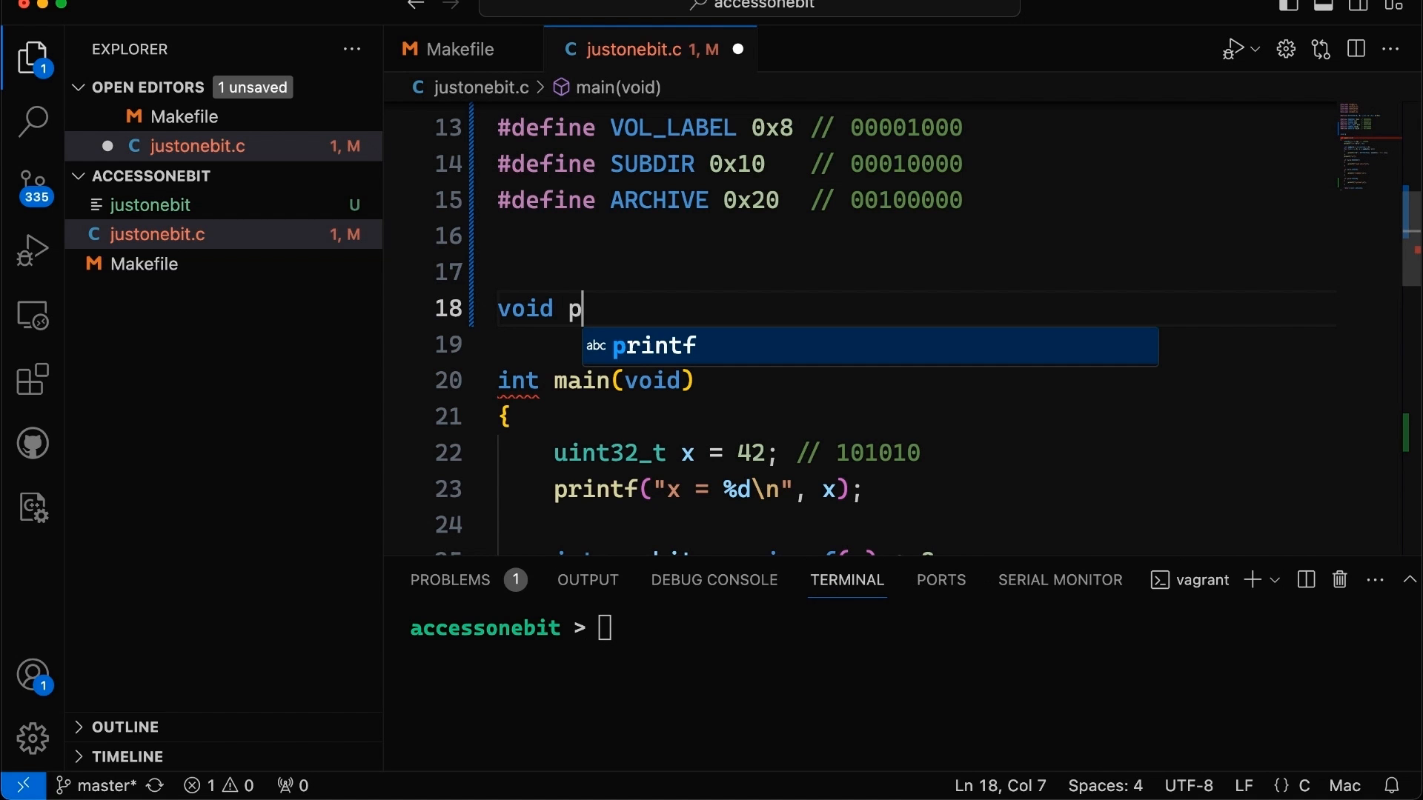
text(rint)
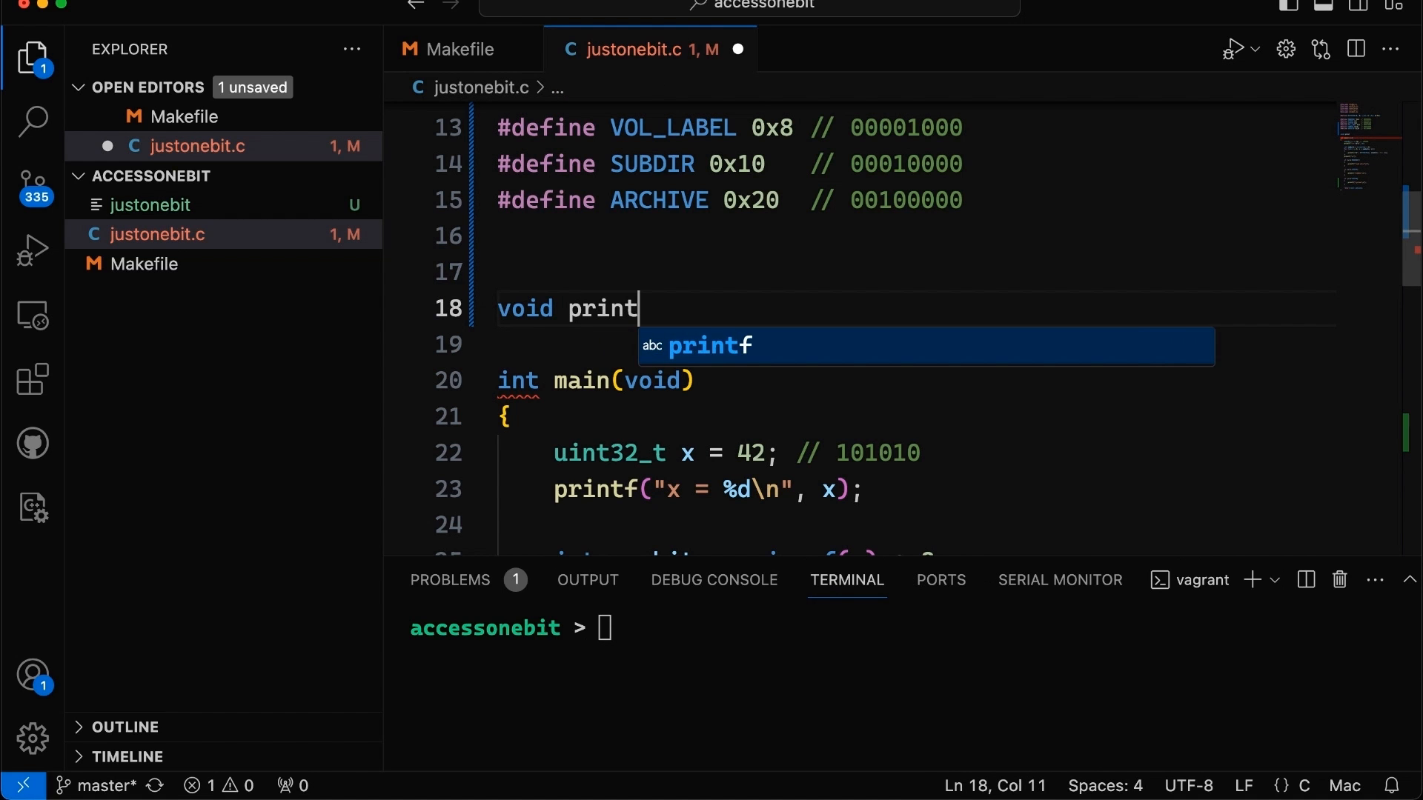
text(s_bit)
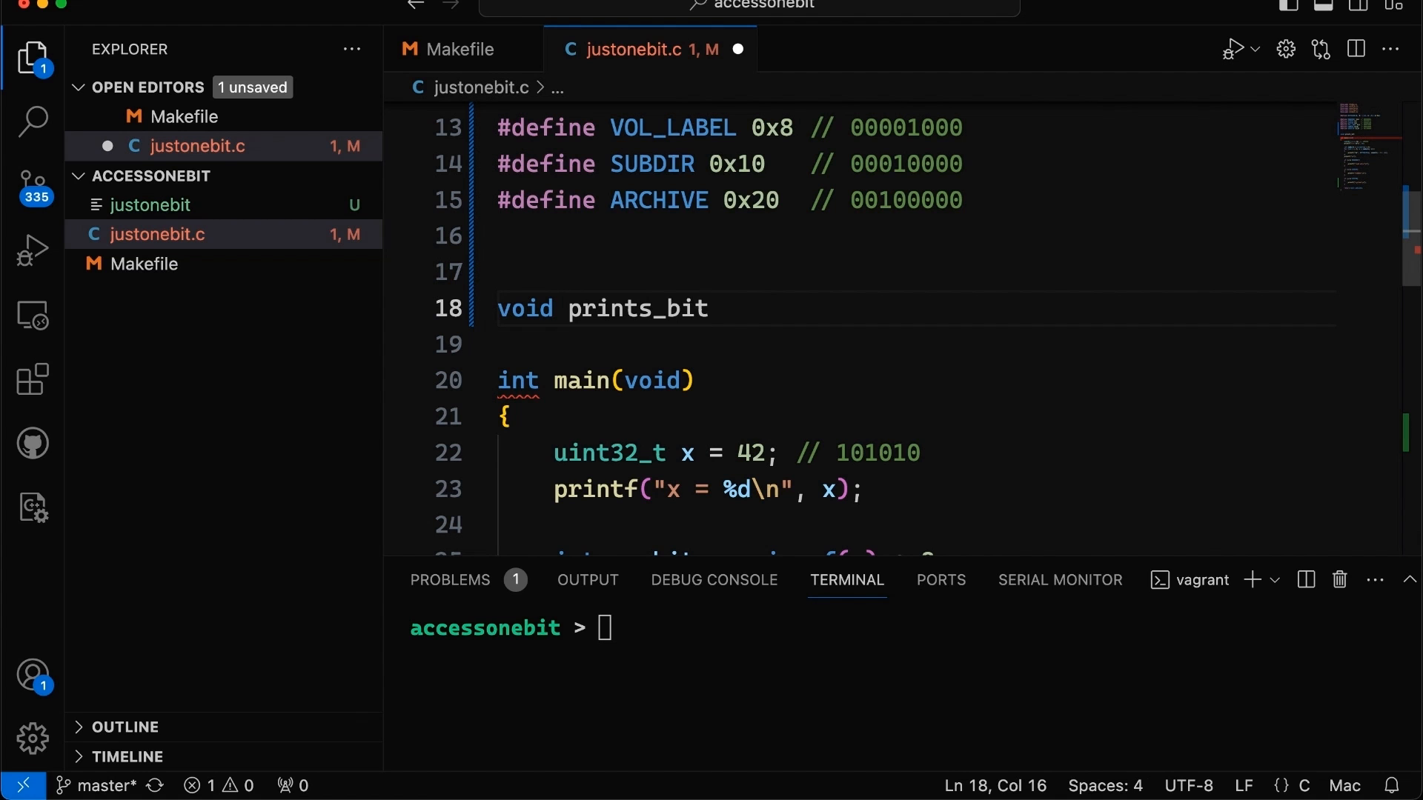
text(_info()
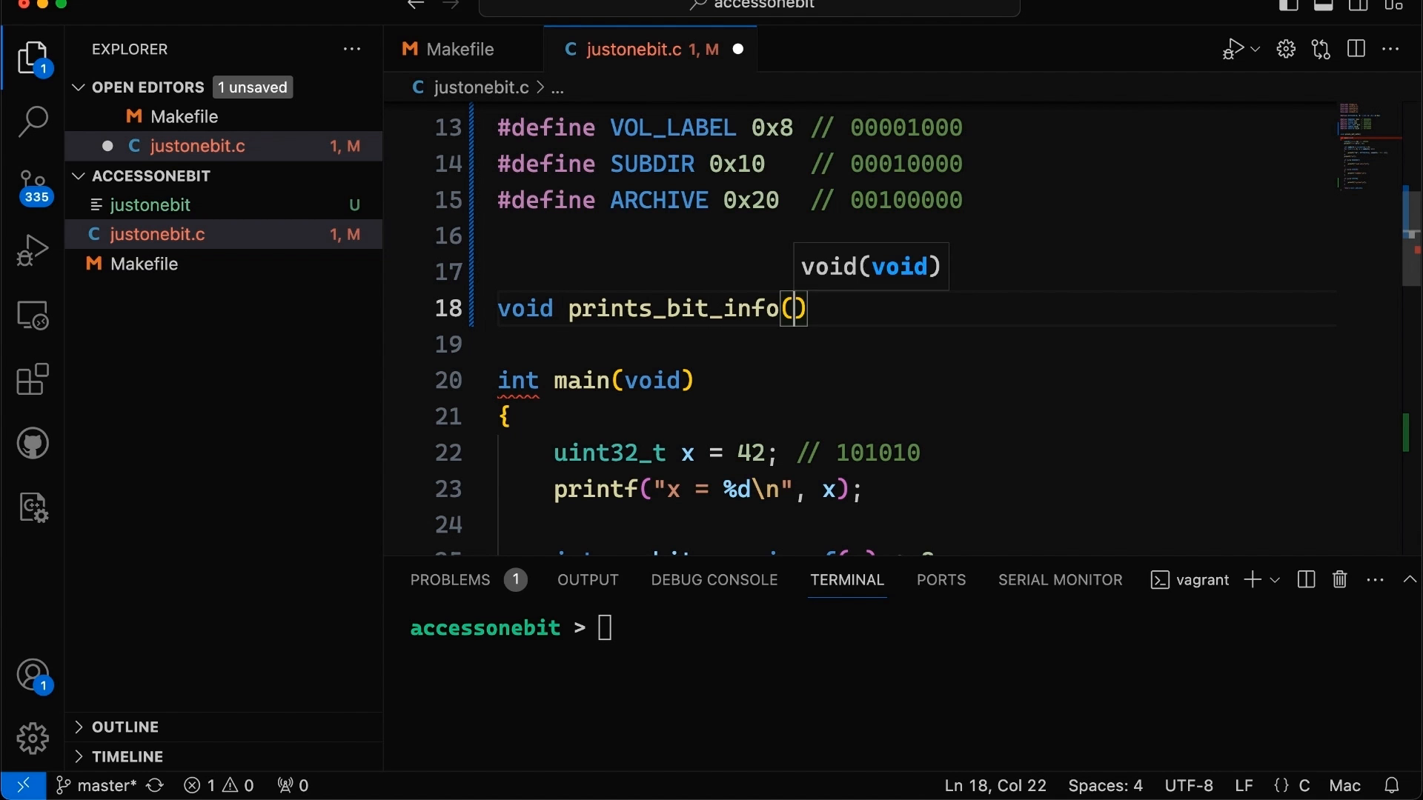
text(uint)
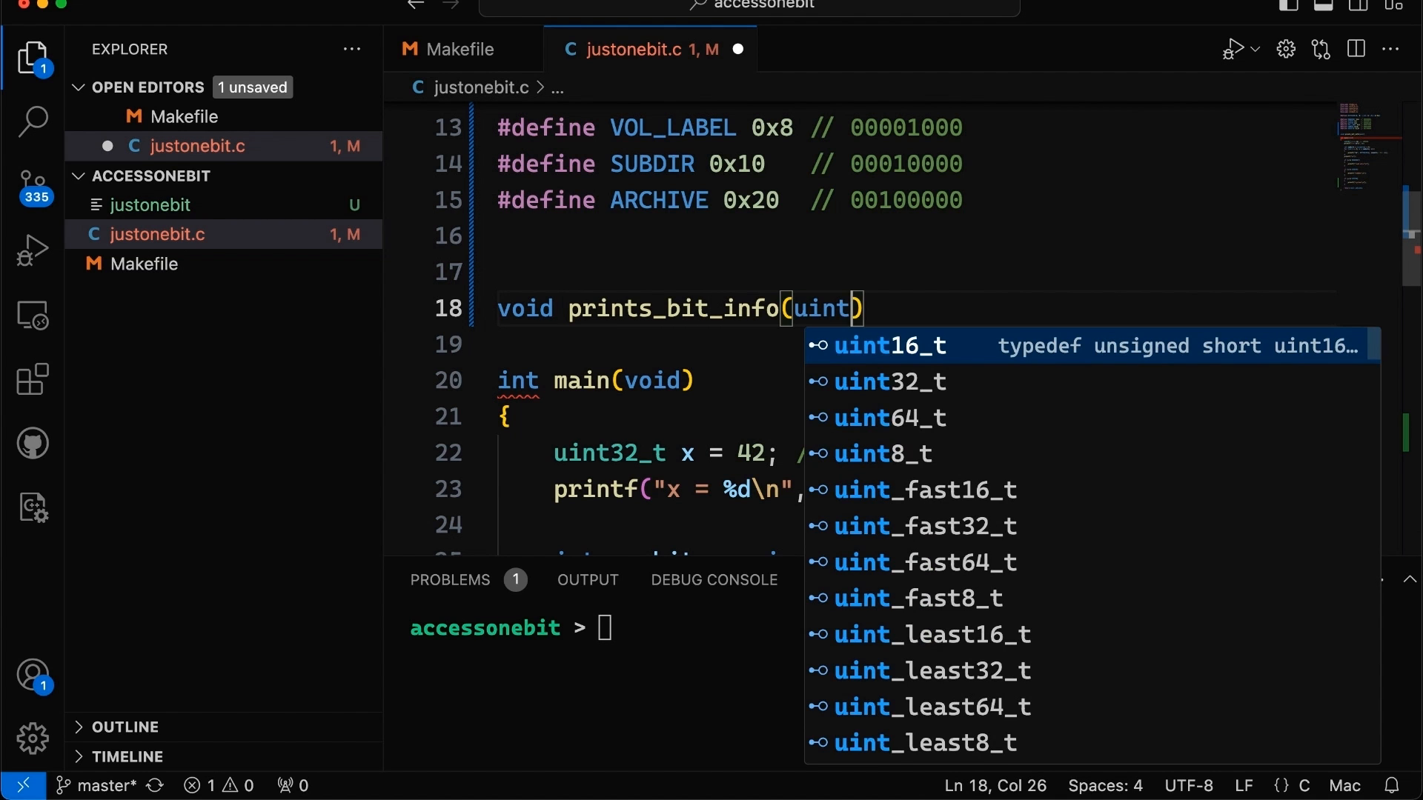
text(32_t x)
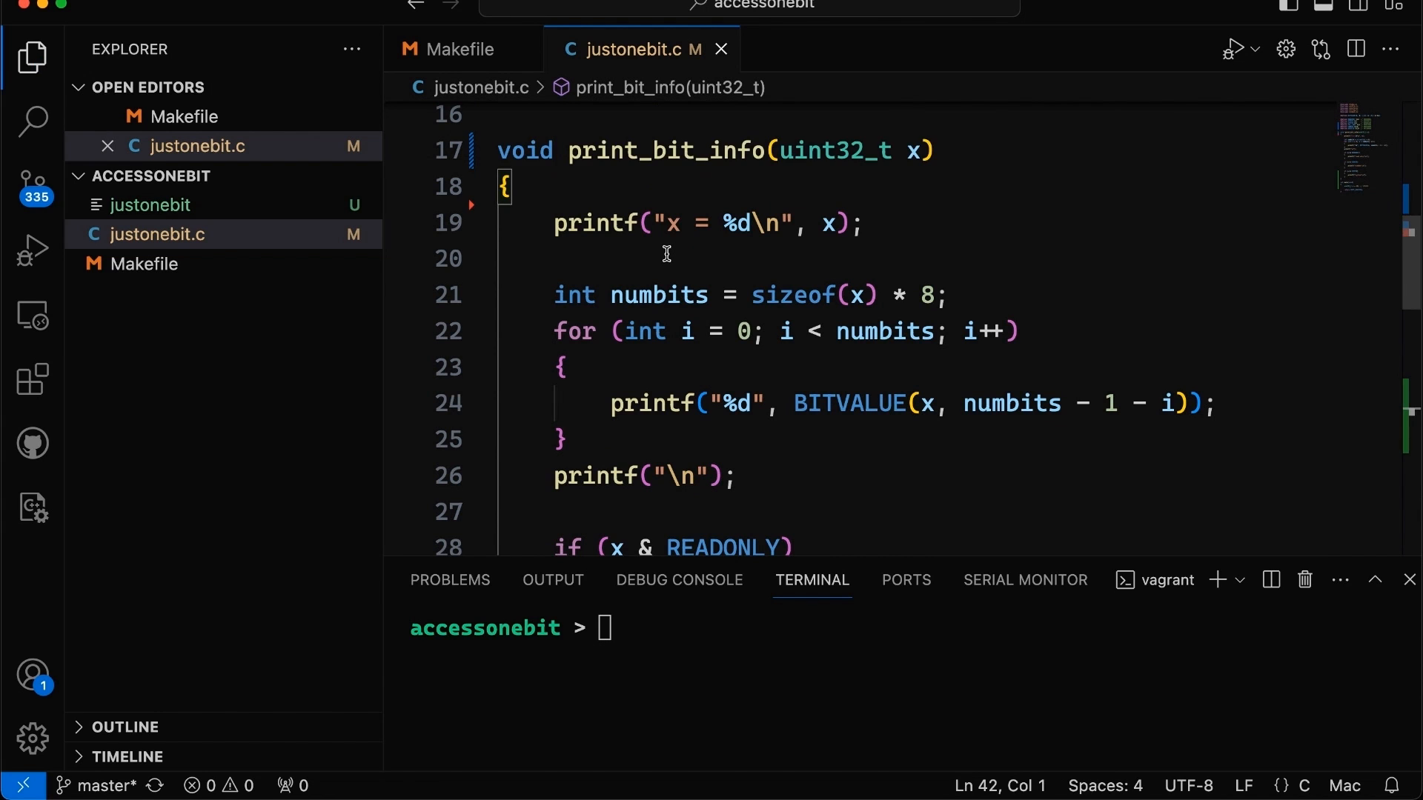
- Call print_bit_info(x) from main, then rebuild with make and run ./justonebit
scroll(down, 3)
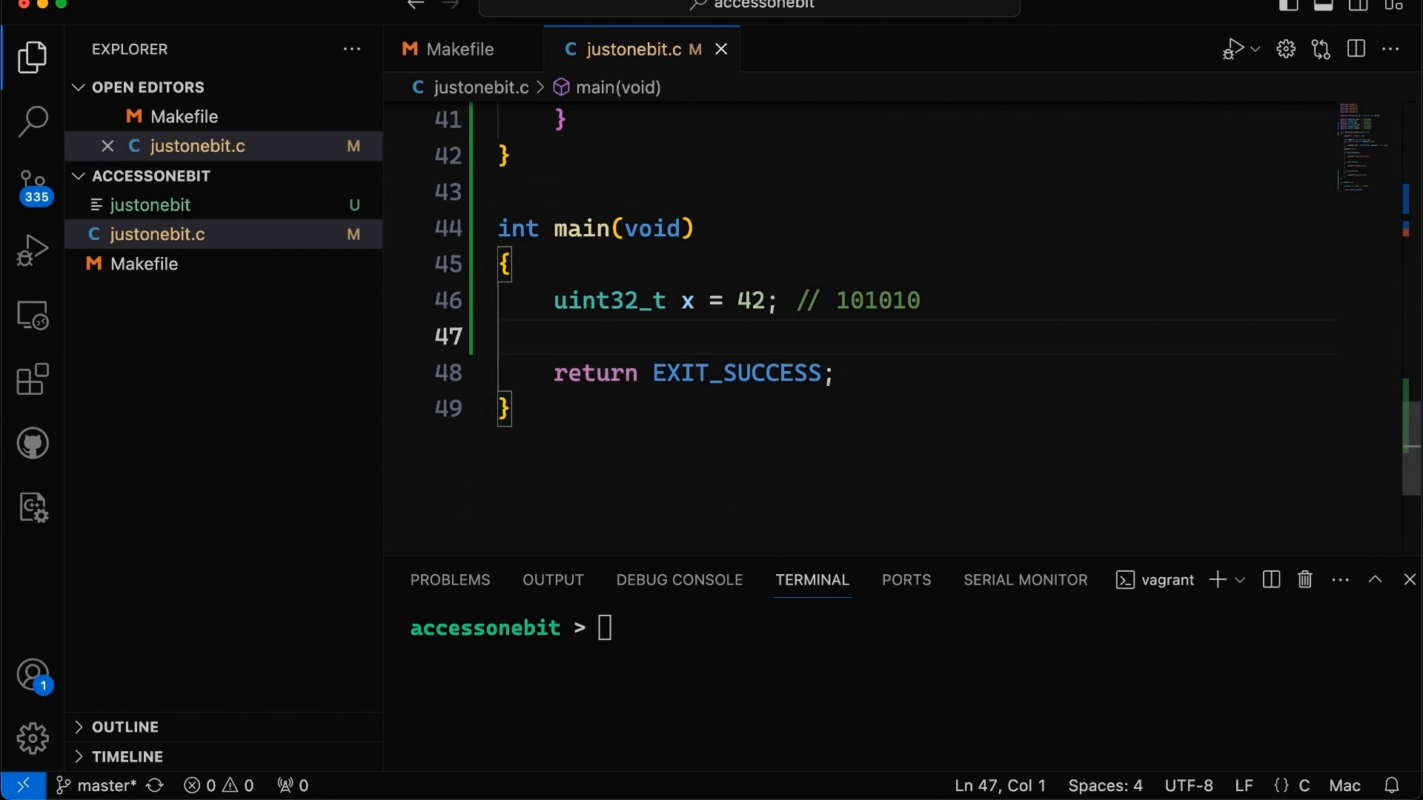
text(print_bit_info(42);)
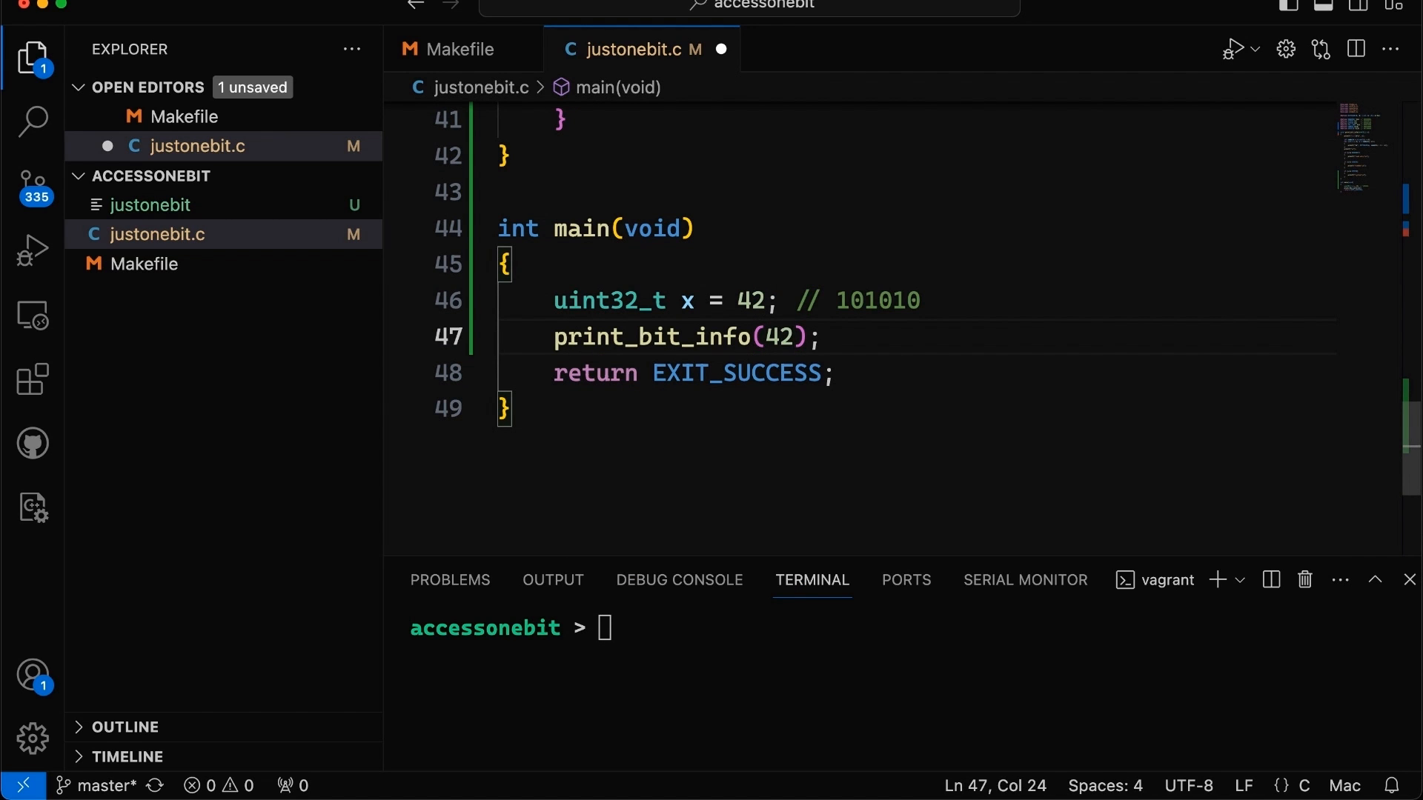
text(mak)
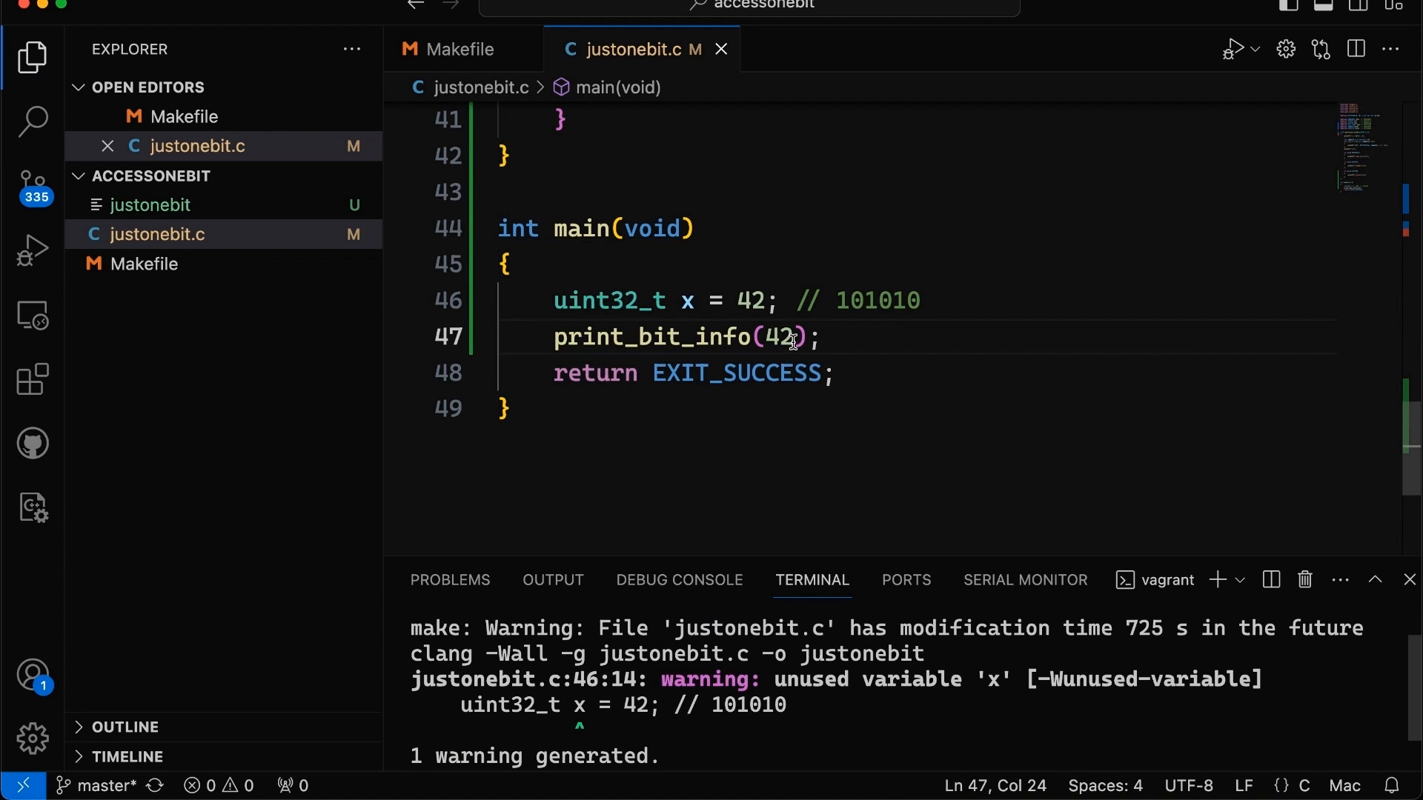
text(x)
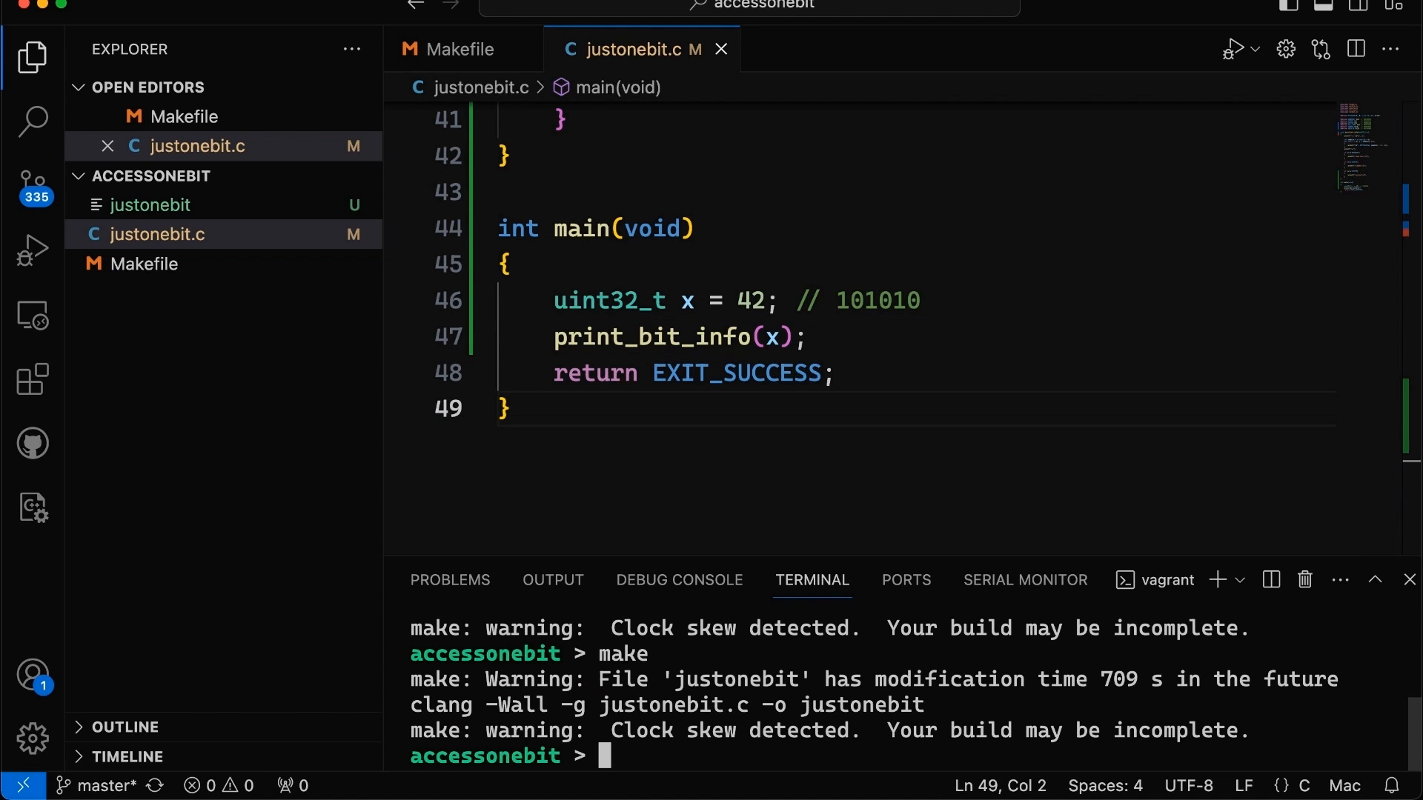
text(./justonebit)
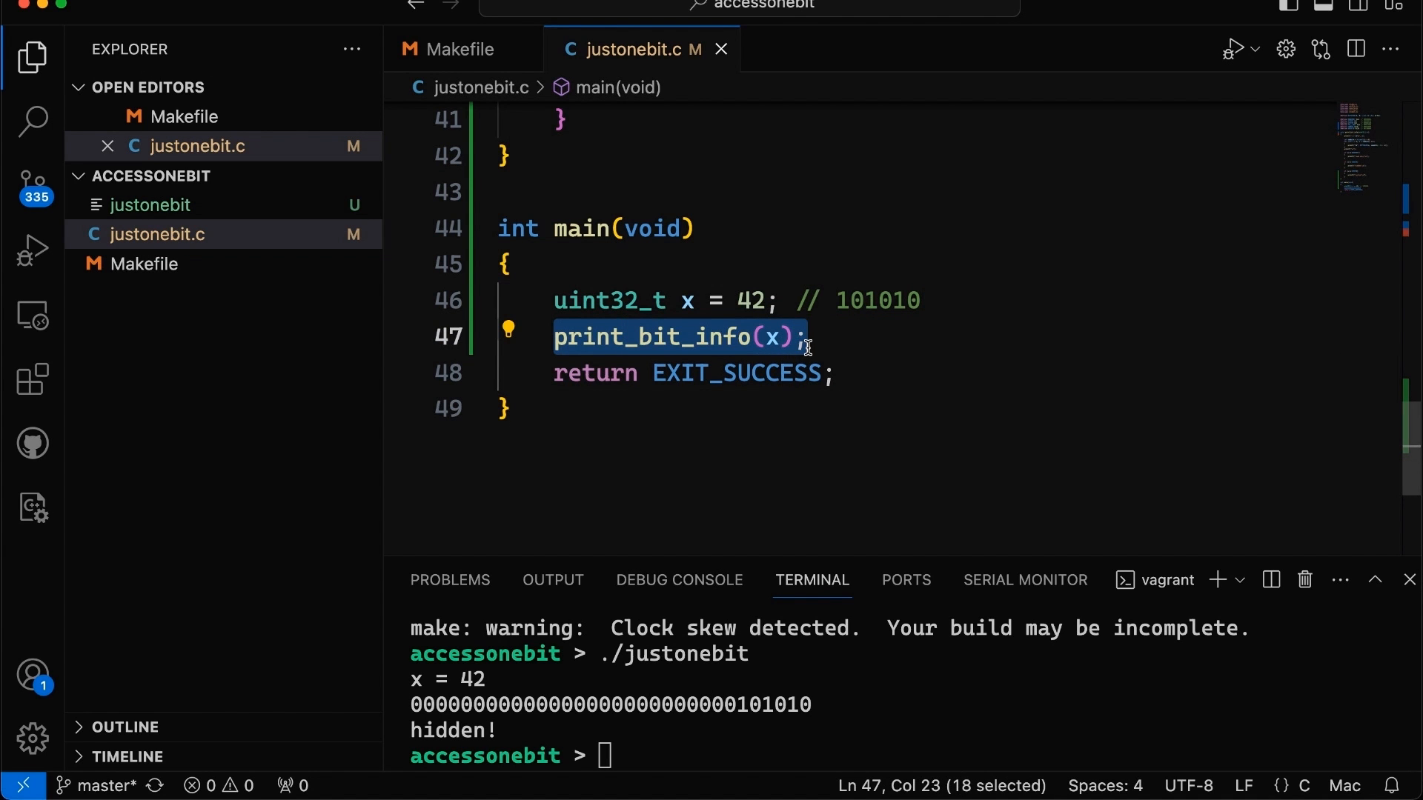
- Add a second print_bit_info(x); call in main and check the SYSTEM define
click(678, 336)
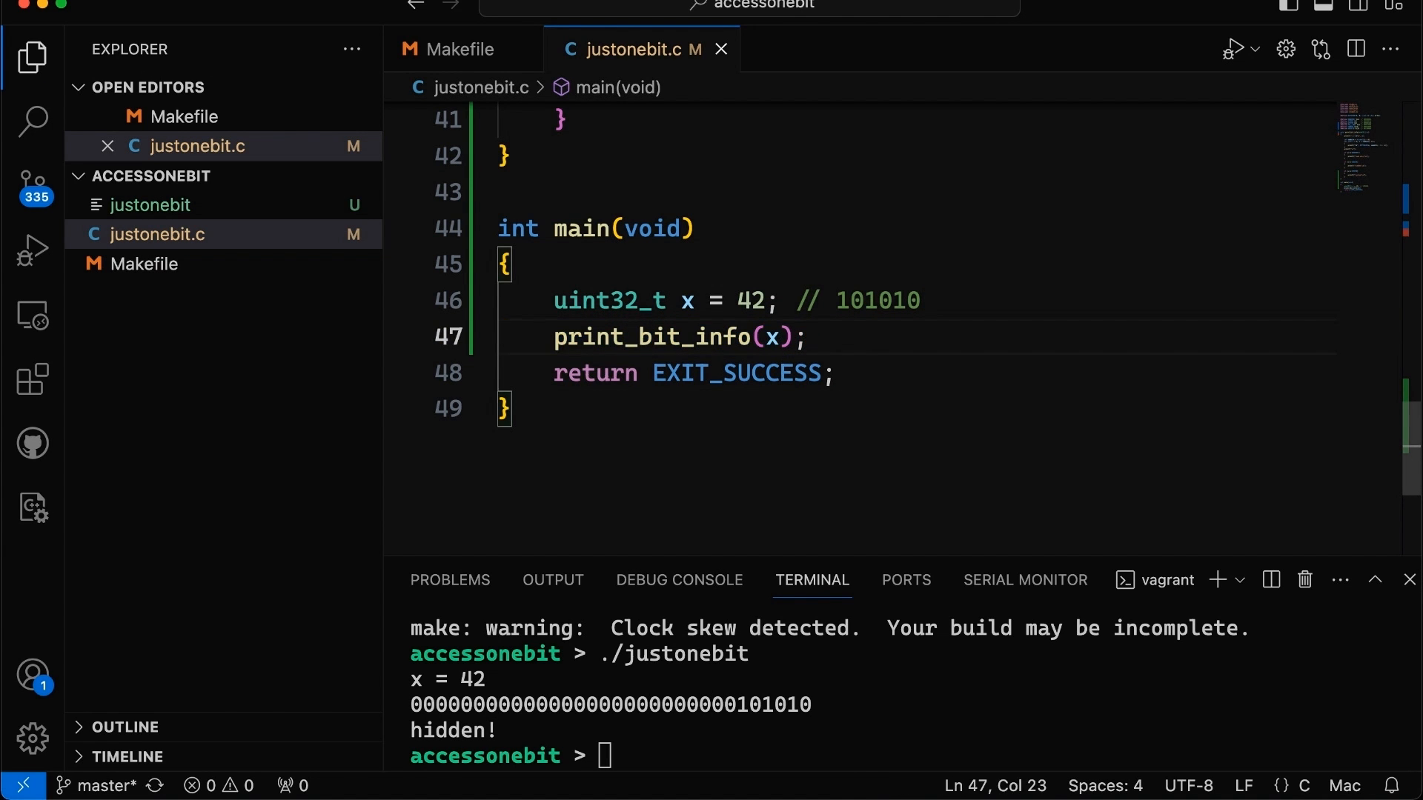
text(print_bit_info(x);)
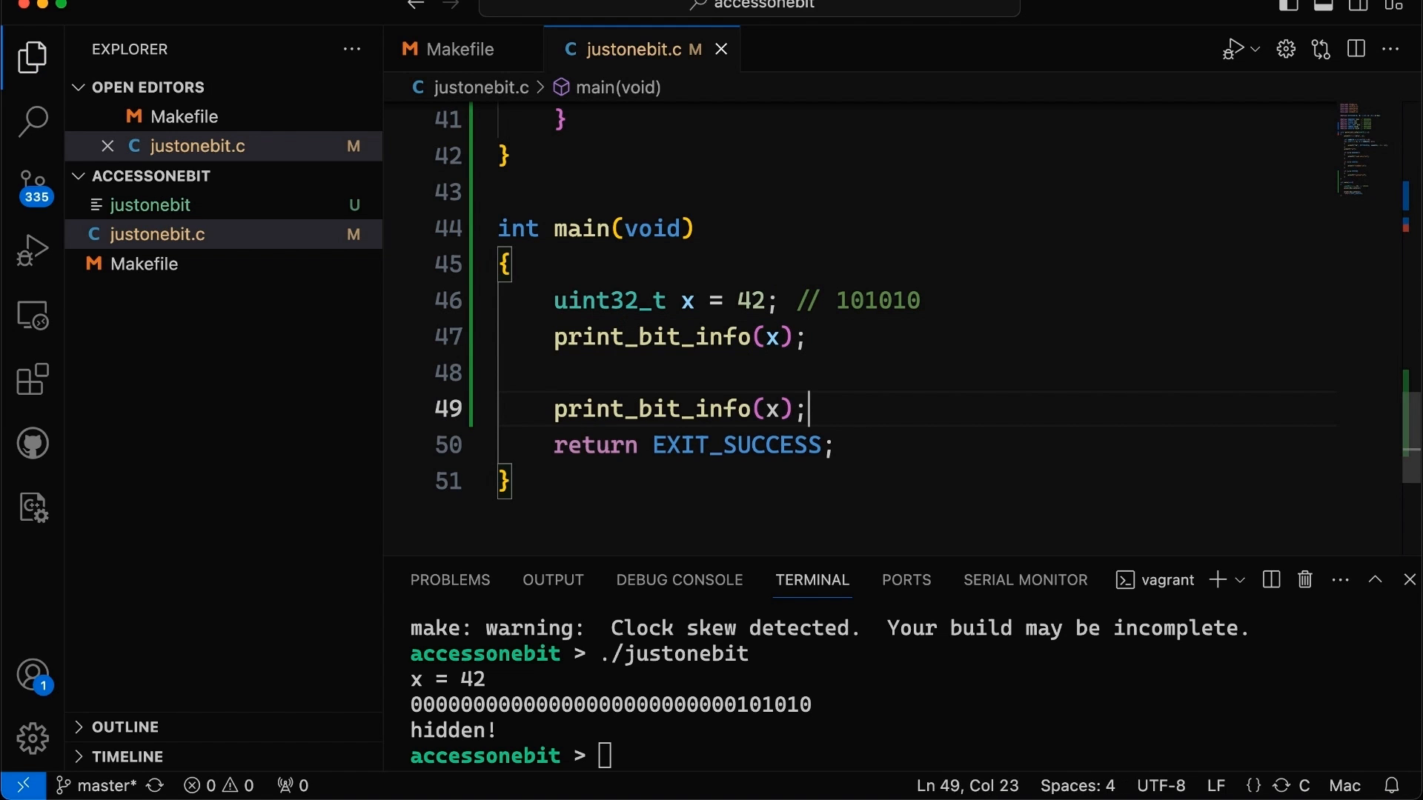
mouse_move(821, 306)
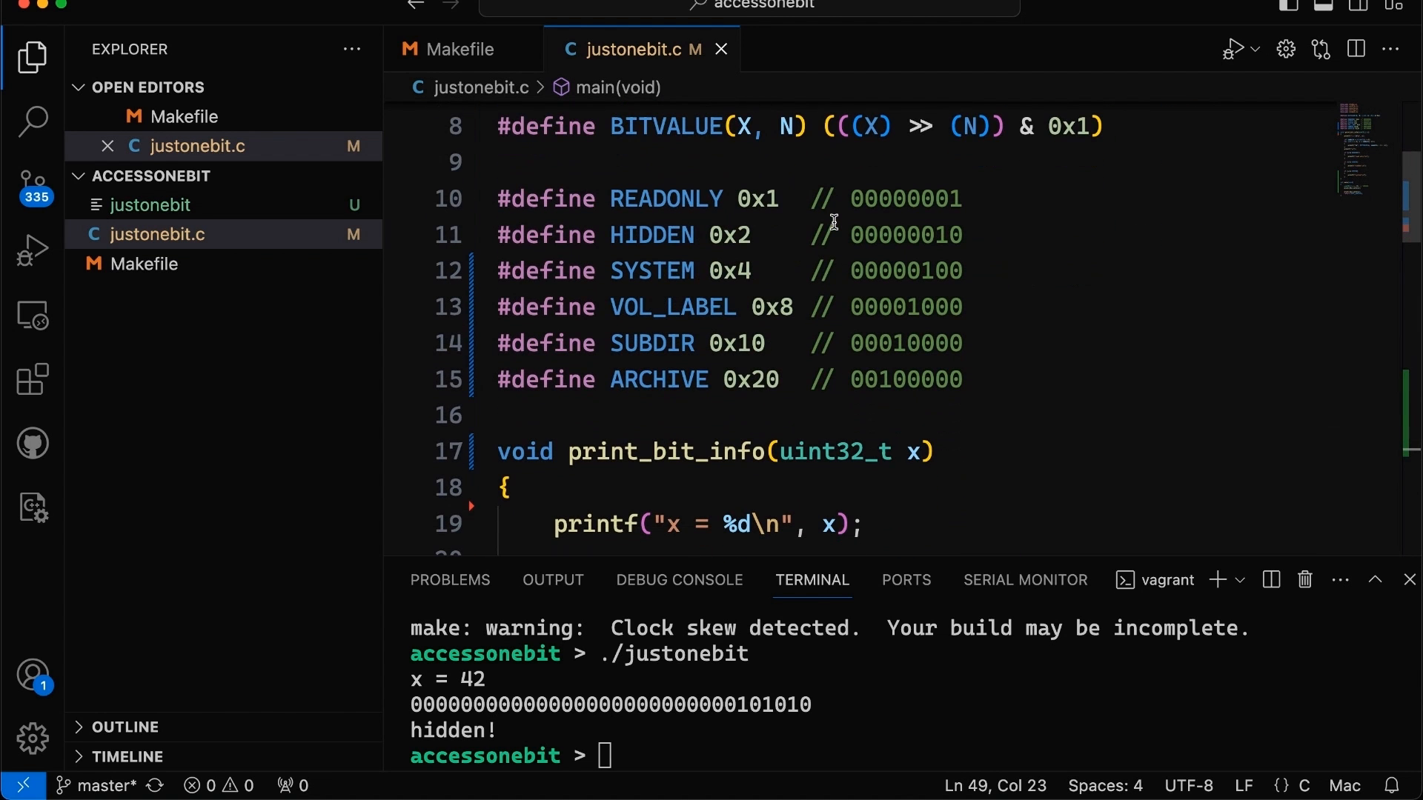
double_click(902, 235)
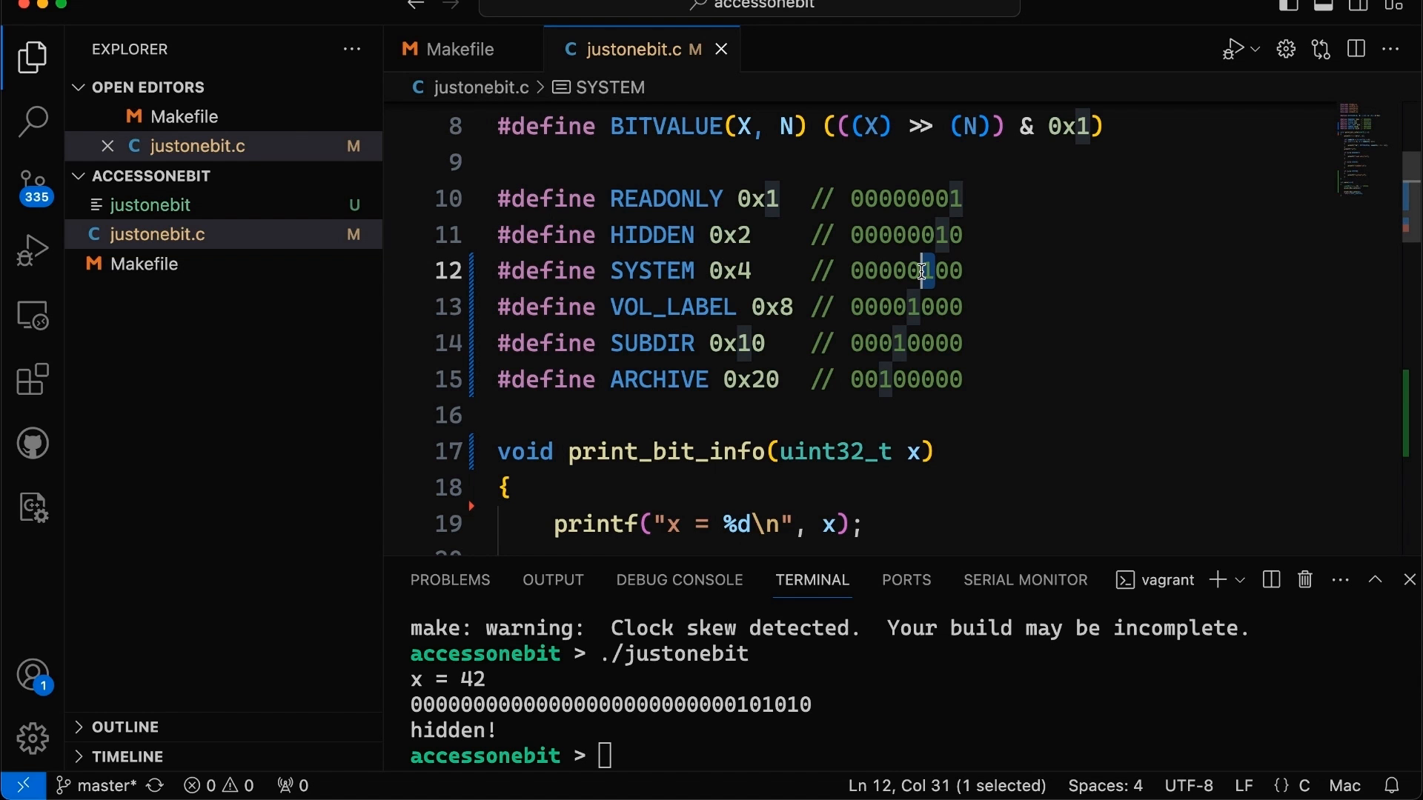
mouse_move(964, 264)
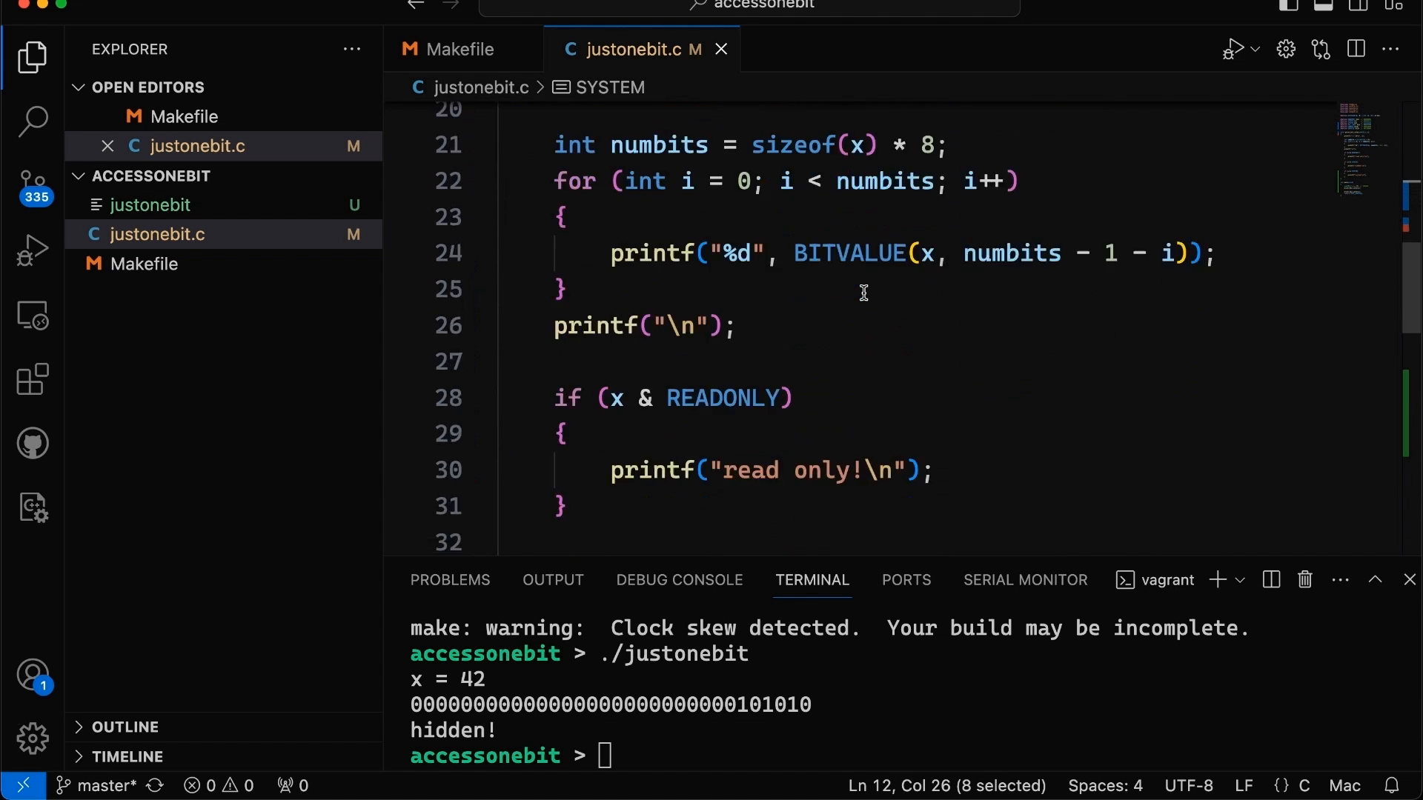
scroll(down, 3)
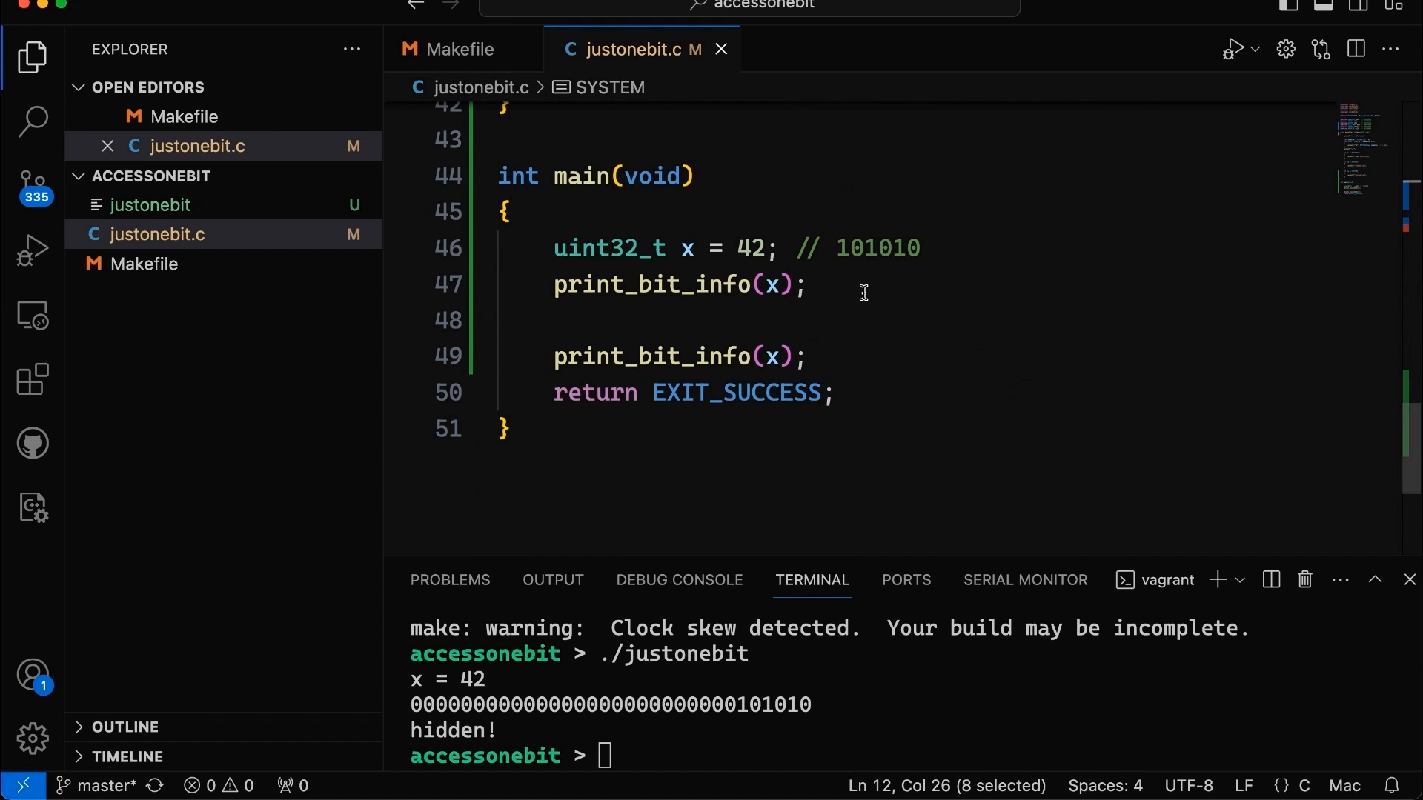
scroll(up, 3)
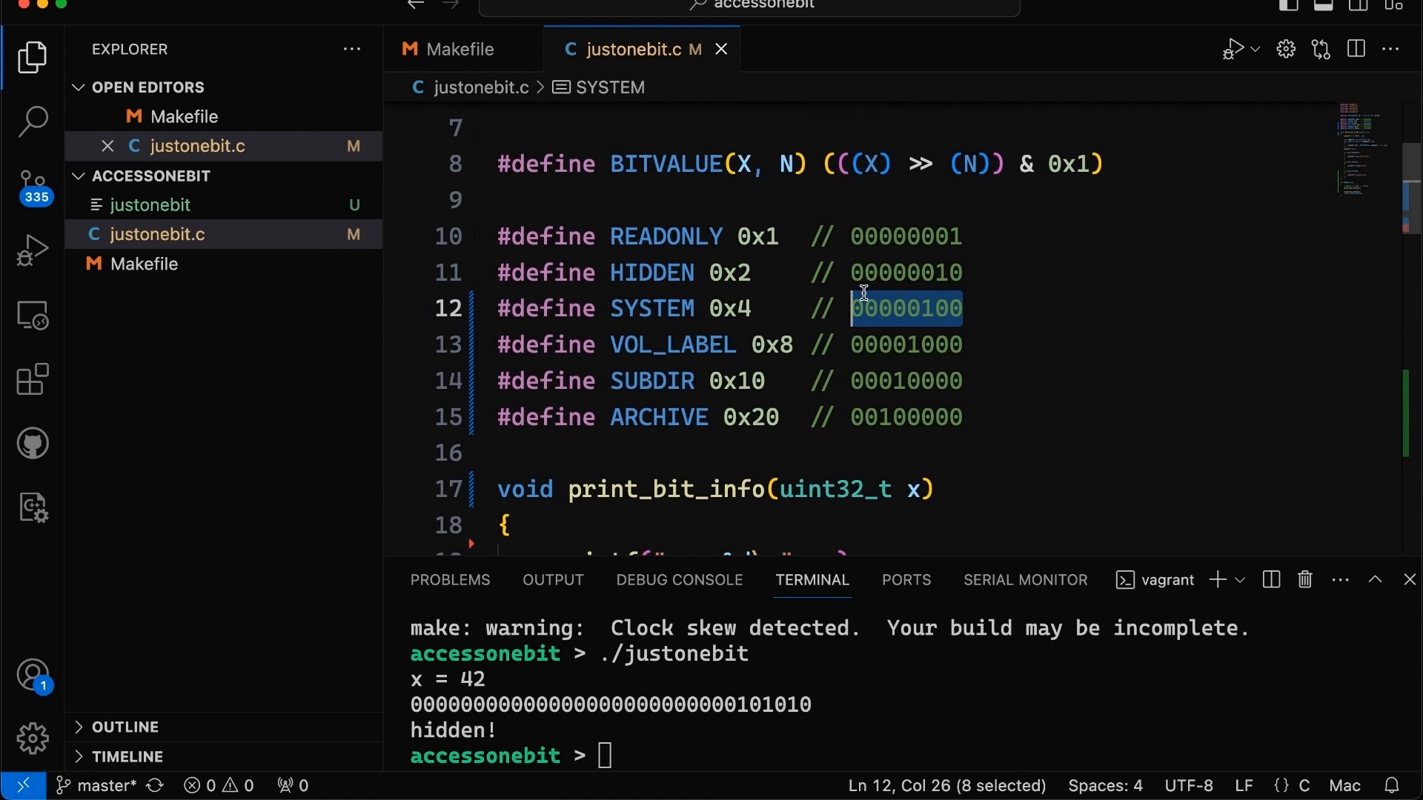
scroll(down, 3)
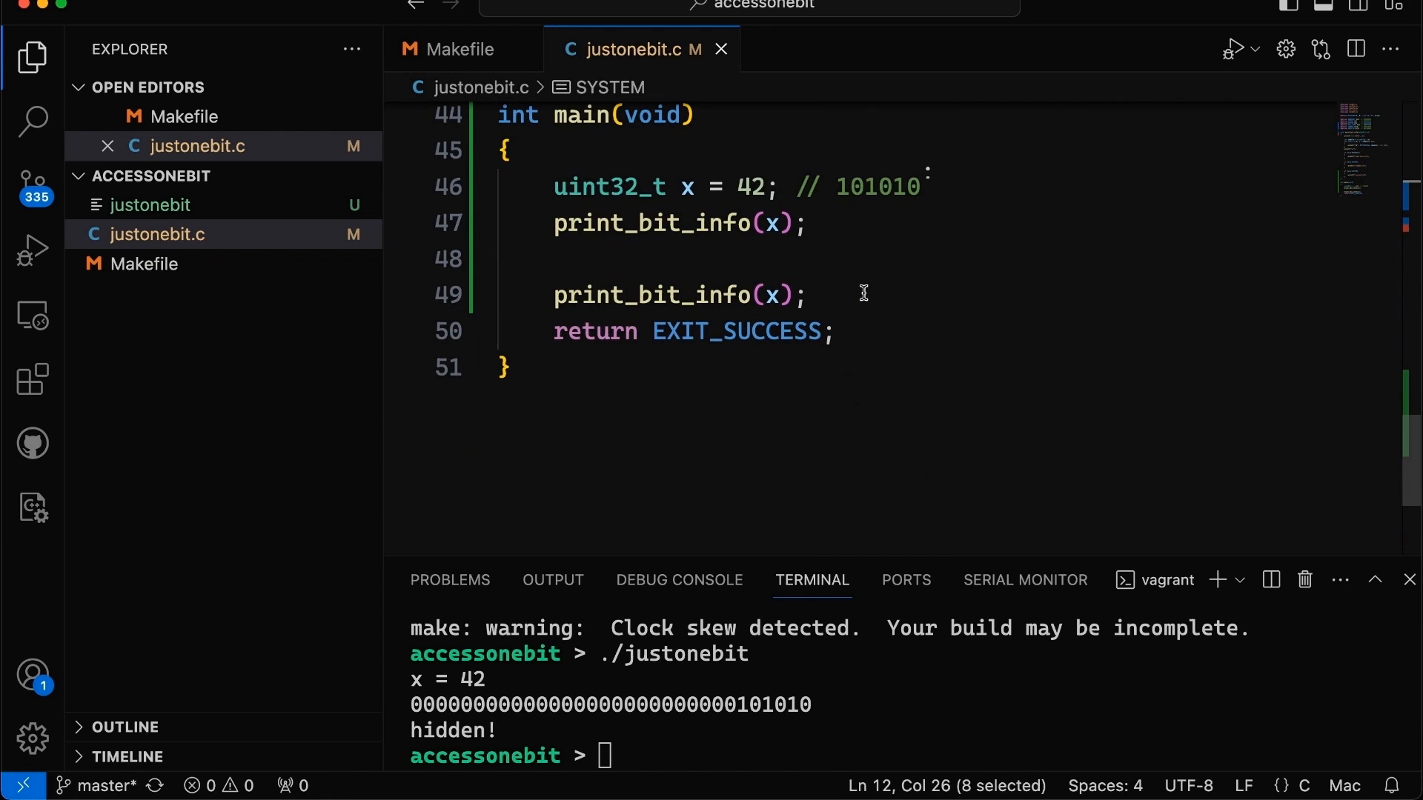
- Insert blank lines between the calls and write x = x | SYSTEM; on line 49, saved
key(enter)
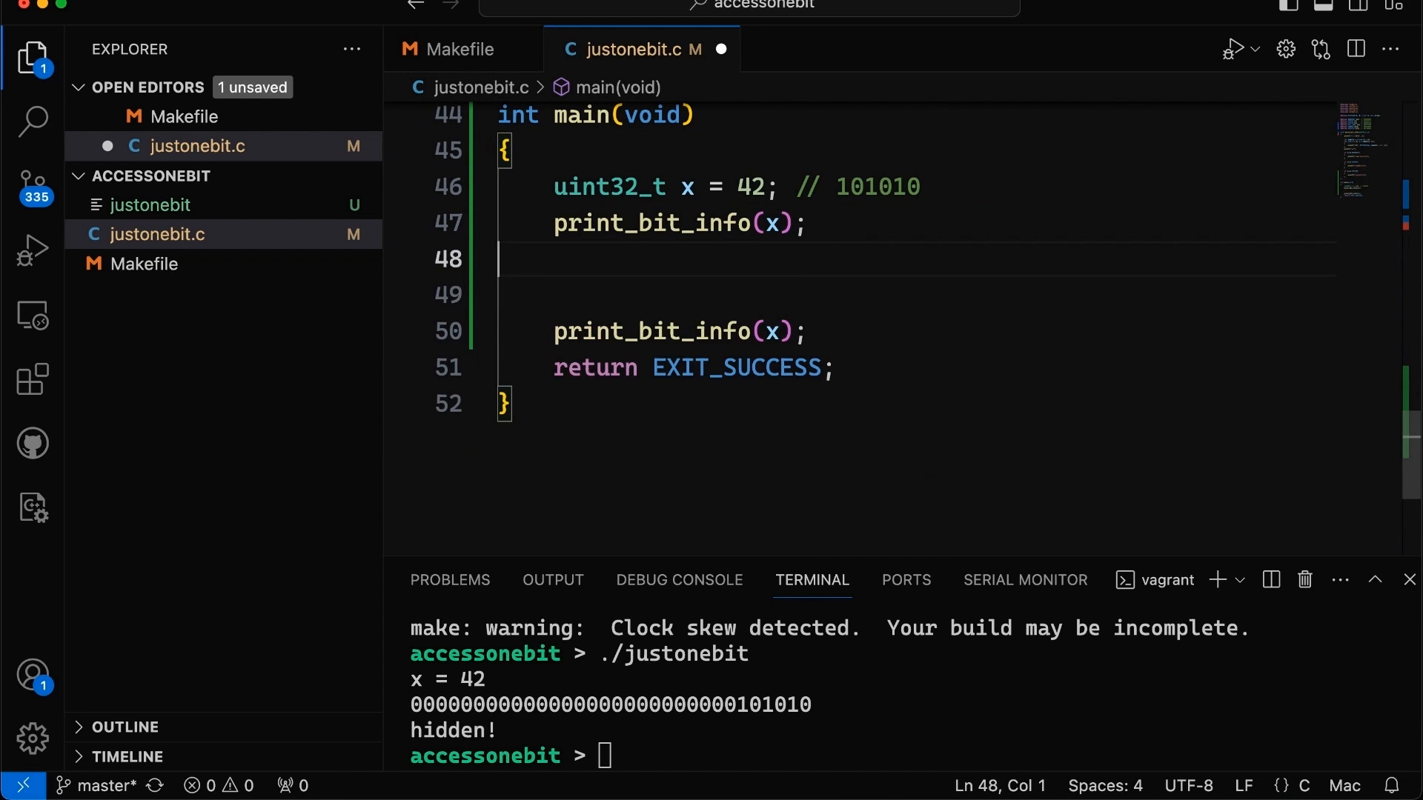
key(Enter)
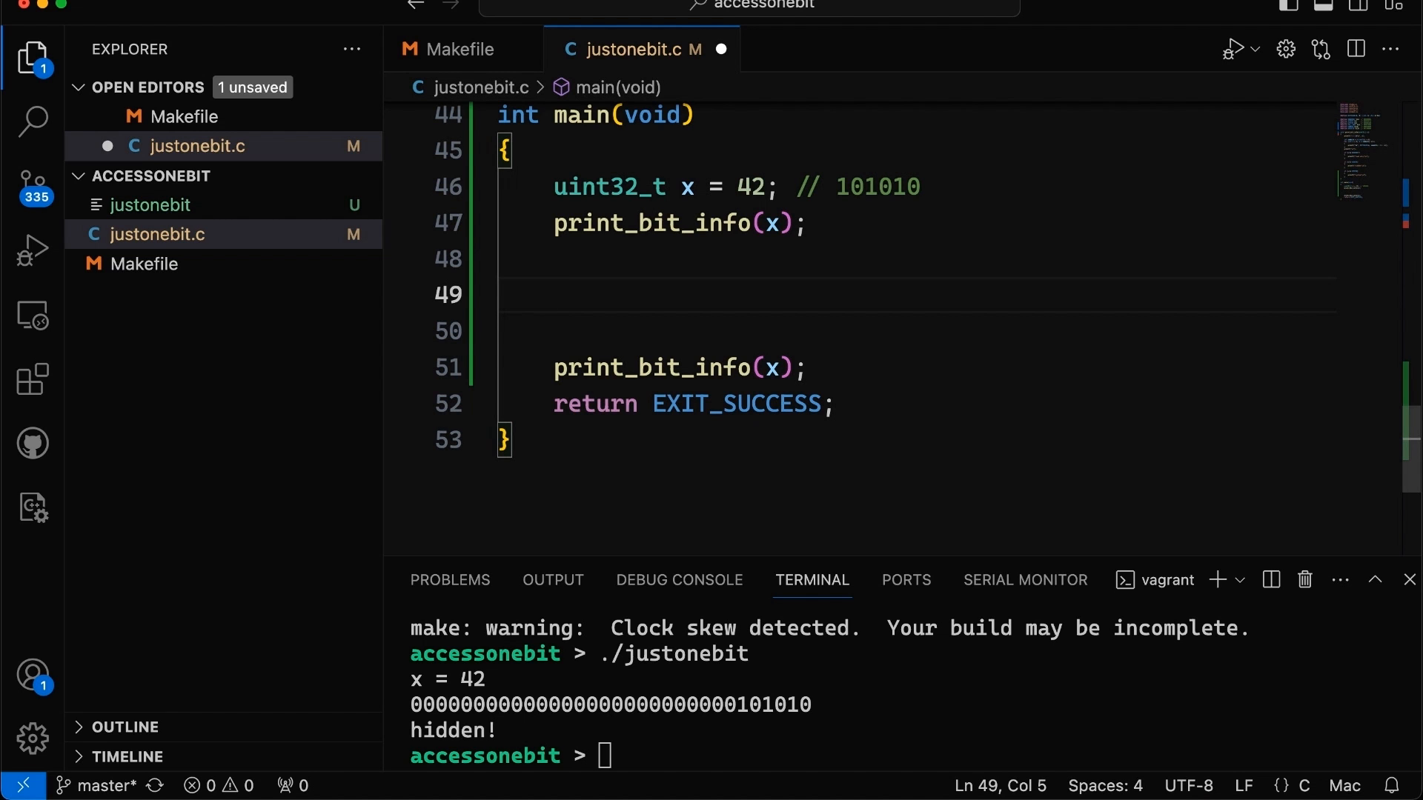
click(555, 294)
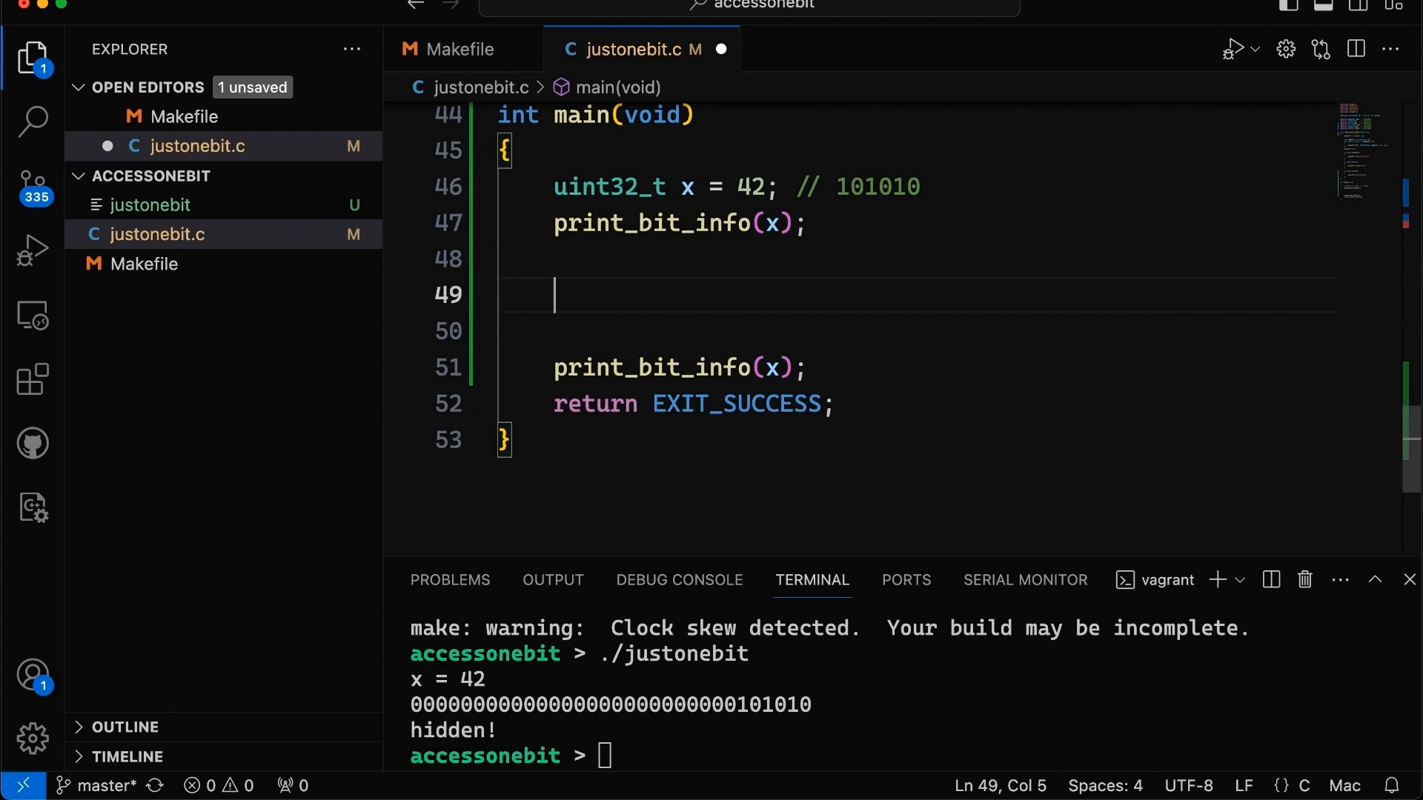
text(x =)
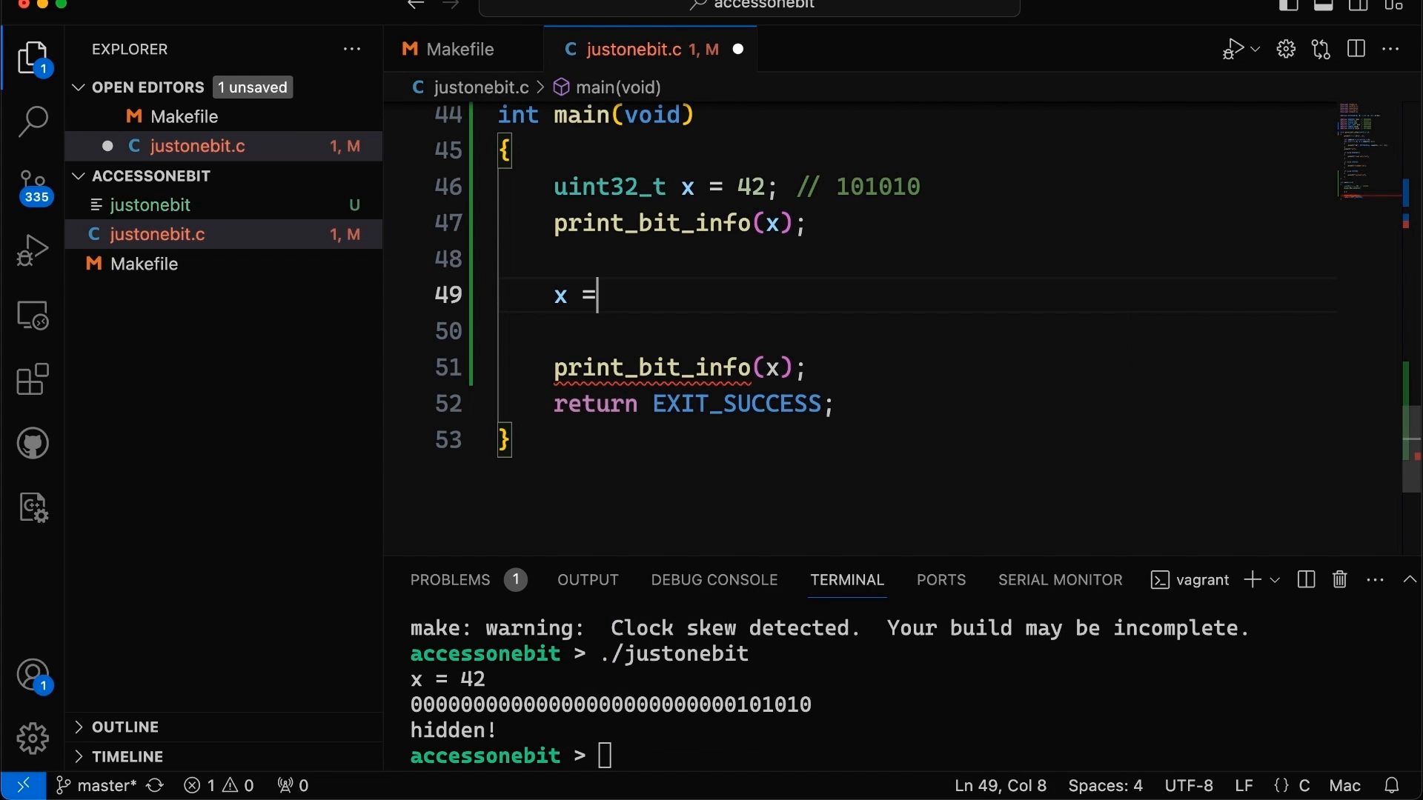
text(x | SYSTEM;)
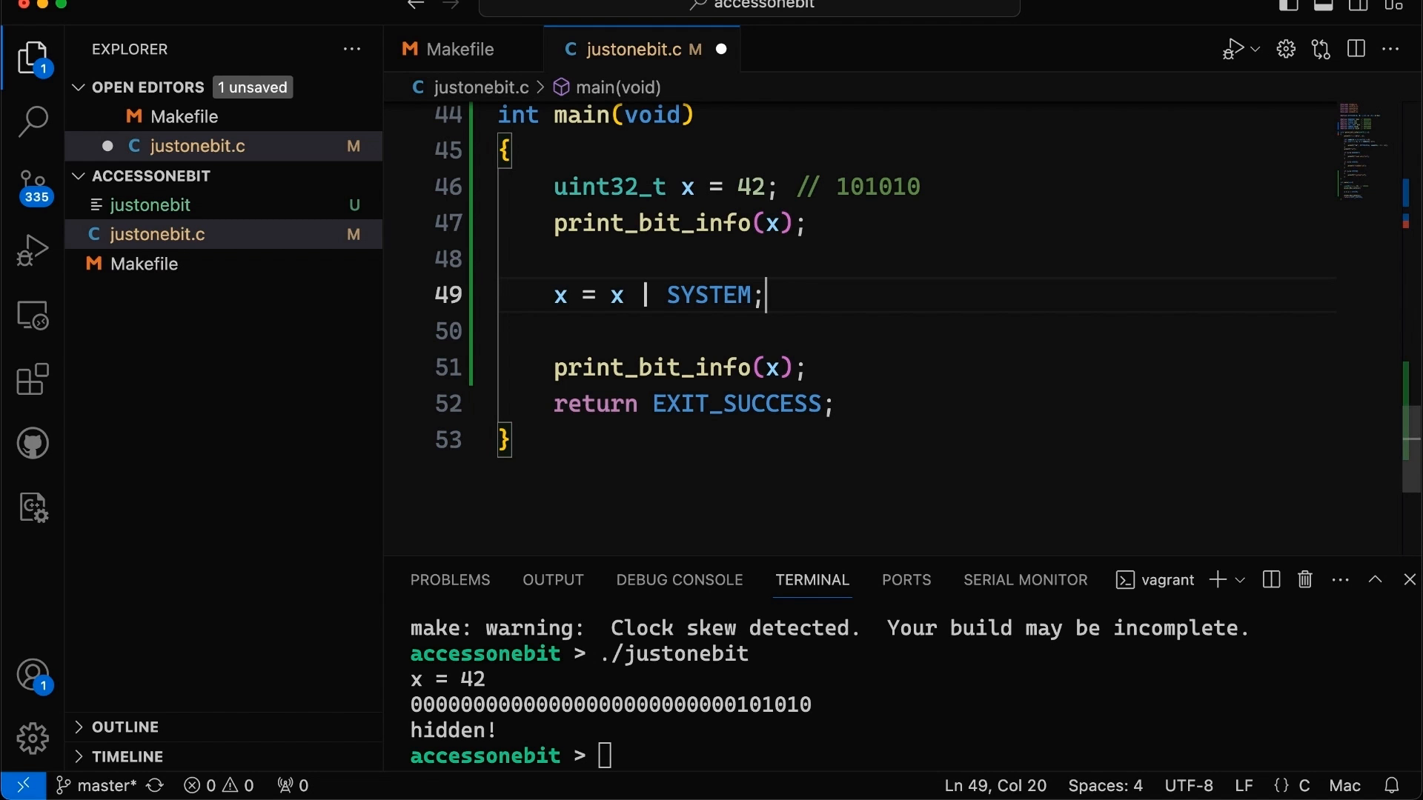
key(cmd+s)
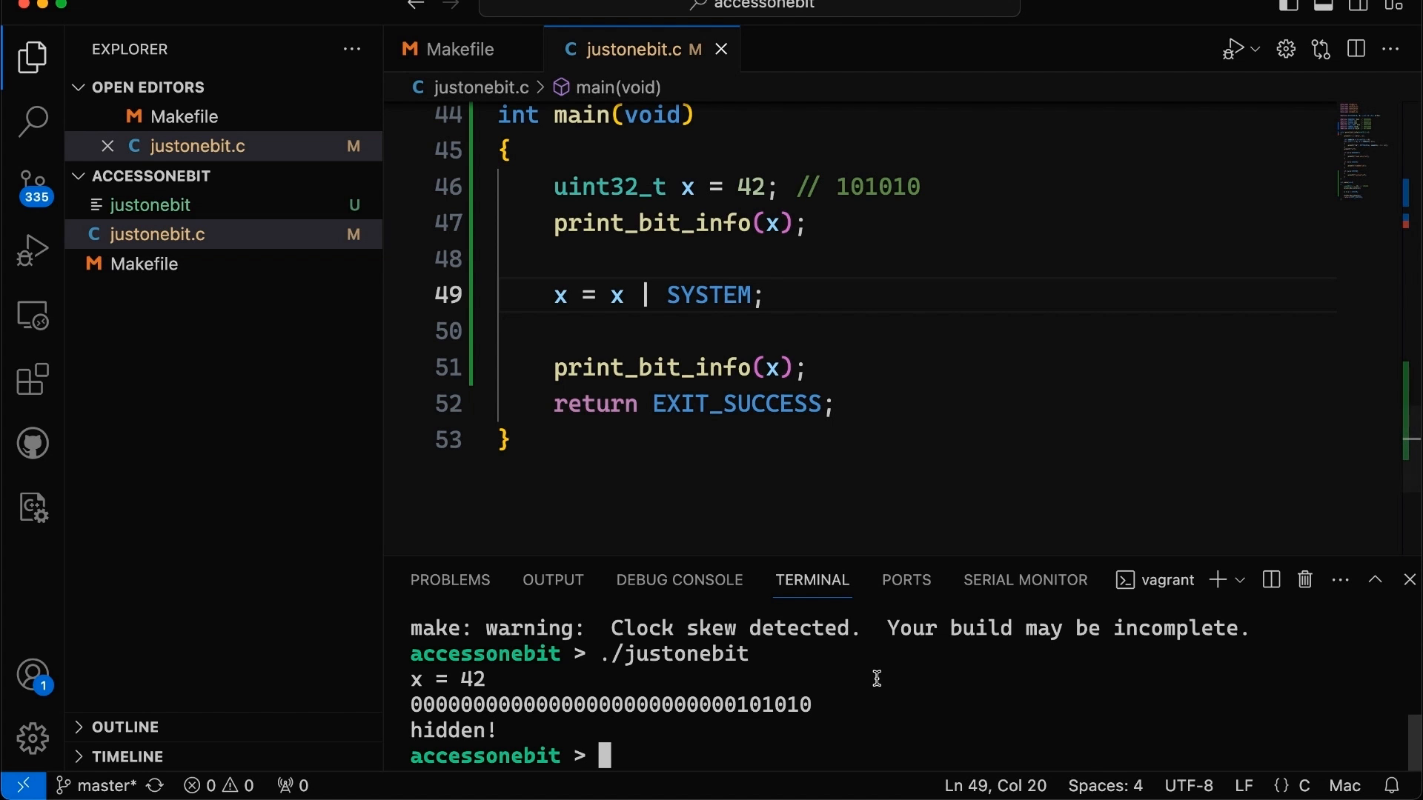
- Rebuild with make, run, and highlight the newly set system bit in the x = 46 output
text(make)
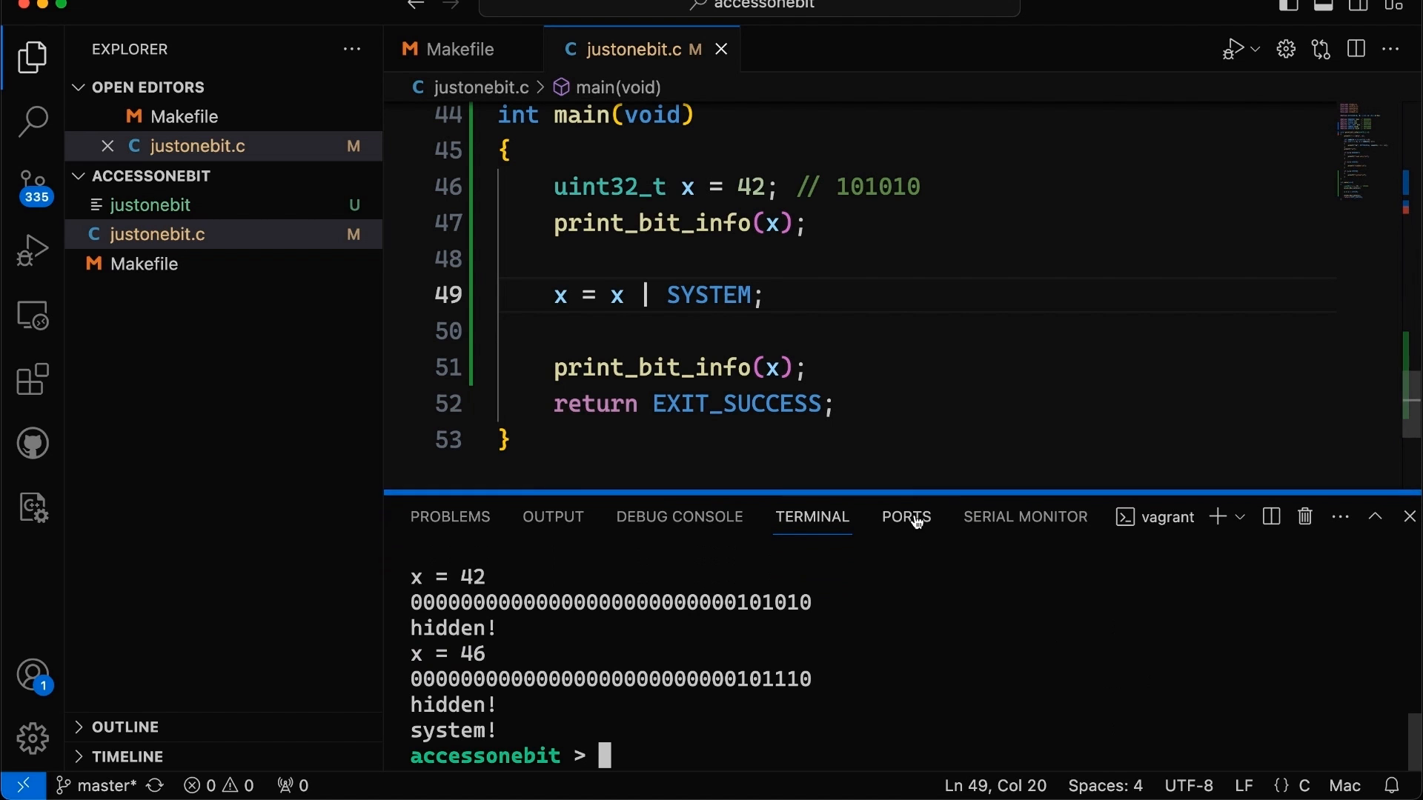
double_click(470, 653)
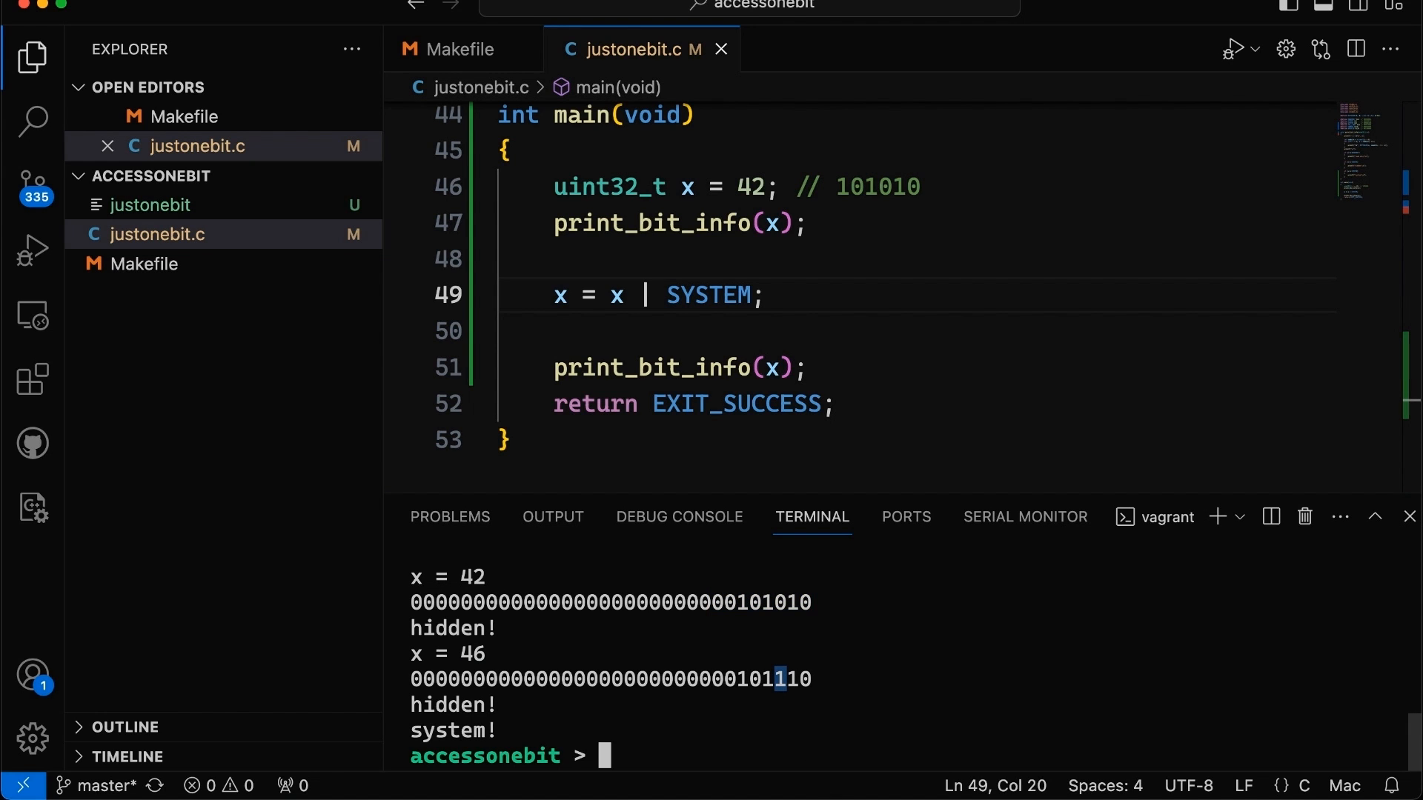
double_click(451, 731)
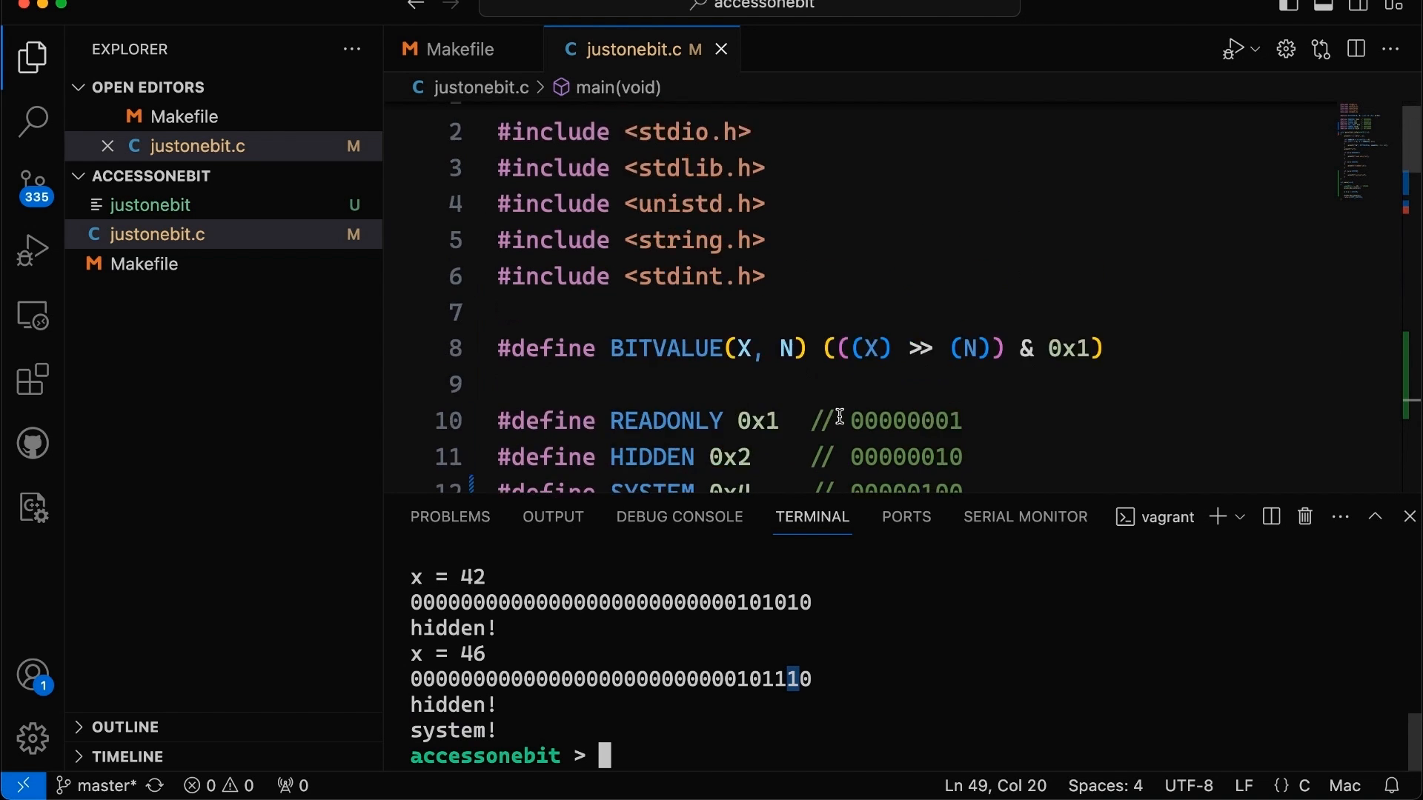
- Write x = x & ~HIDDEN; on line 50 below the SYSTEM line
double_click(652, 263)
text(x = x | HI)
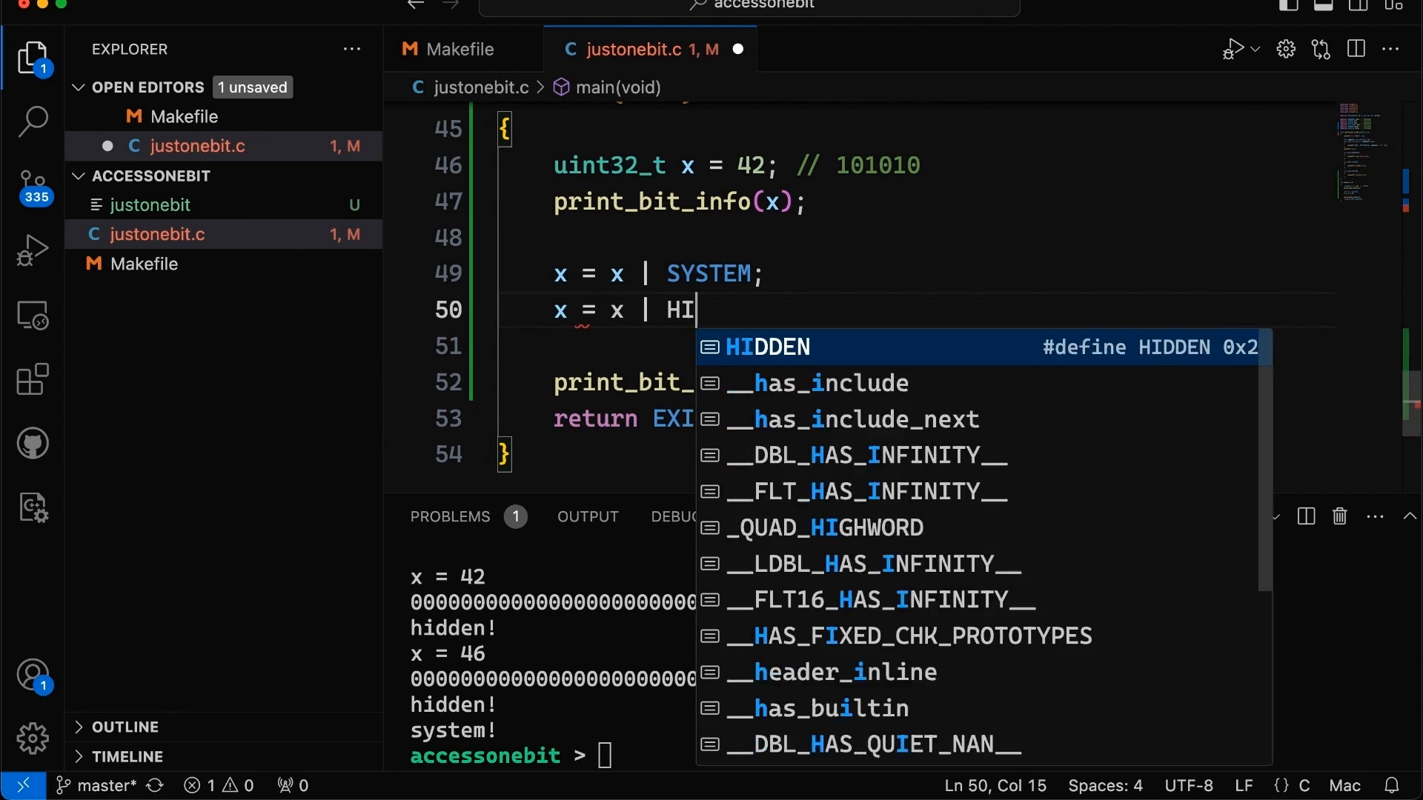
key(Tab)
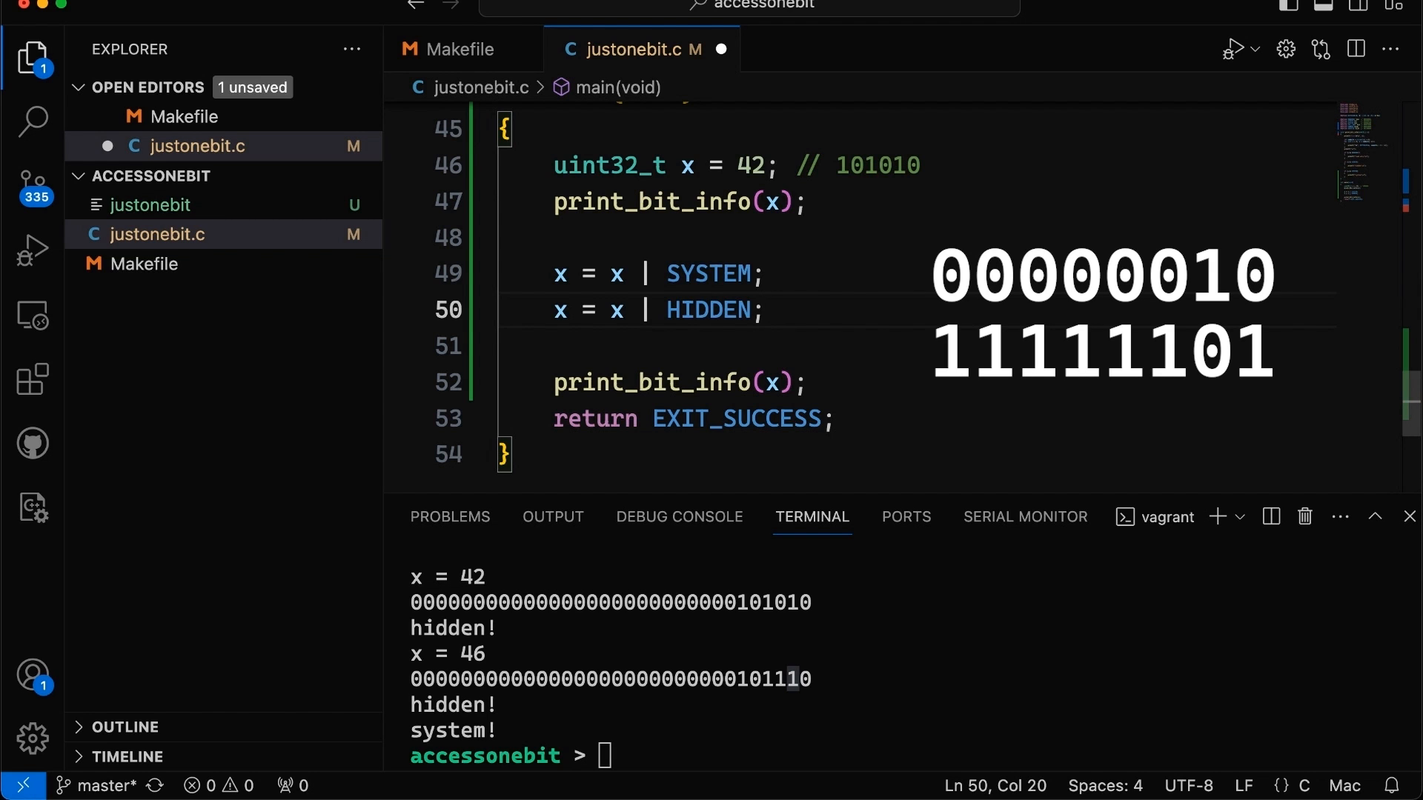
double_click(708, 311)
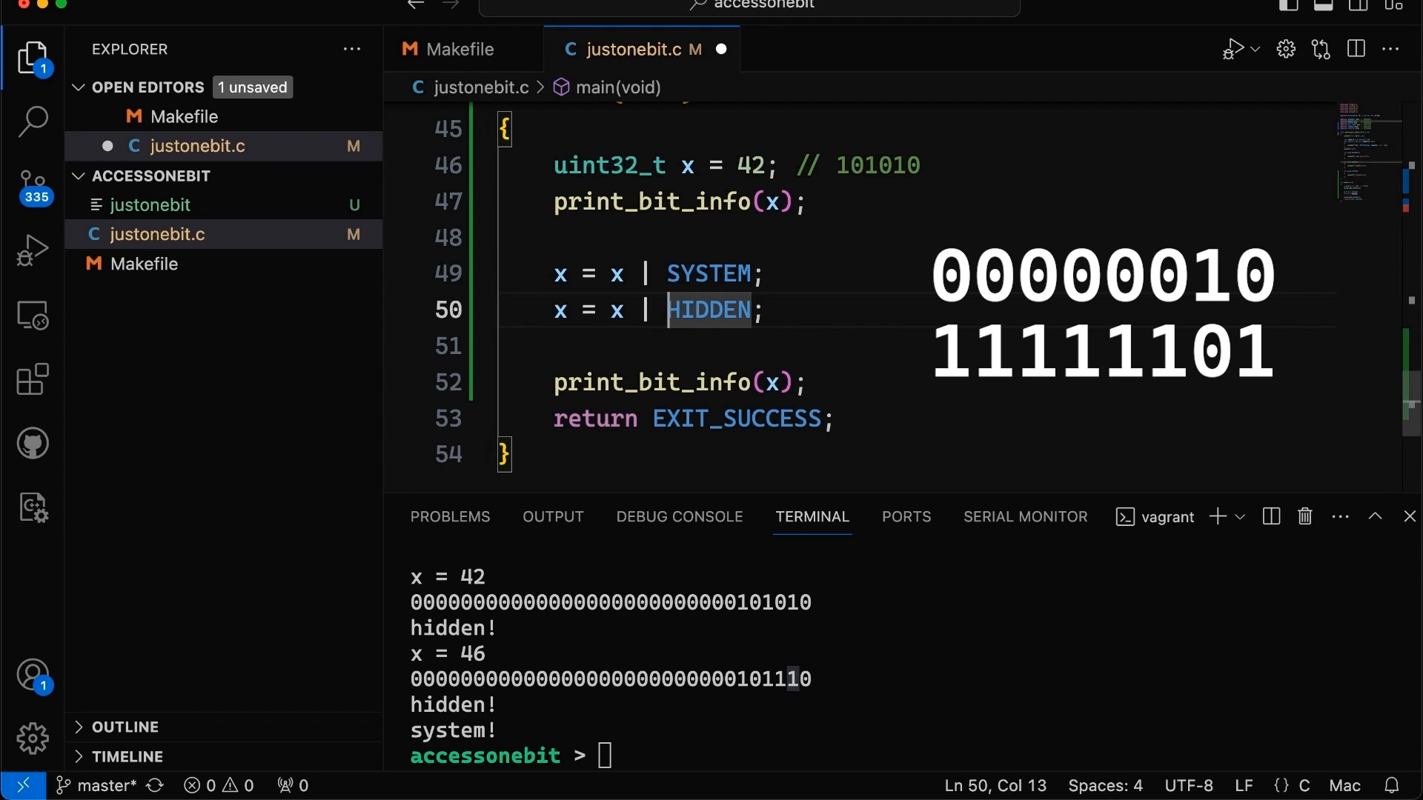
text(~)
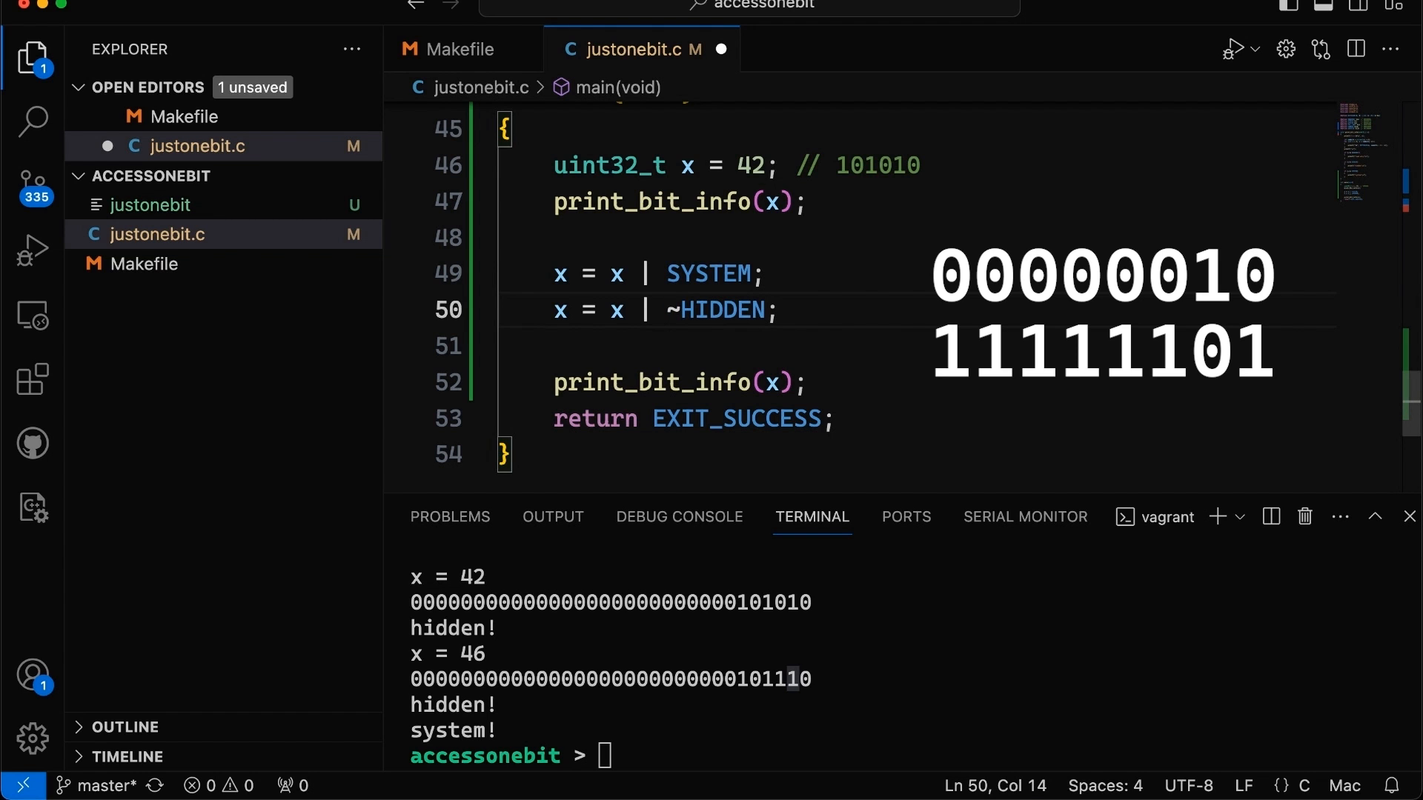
click(640, 311)
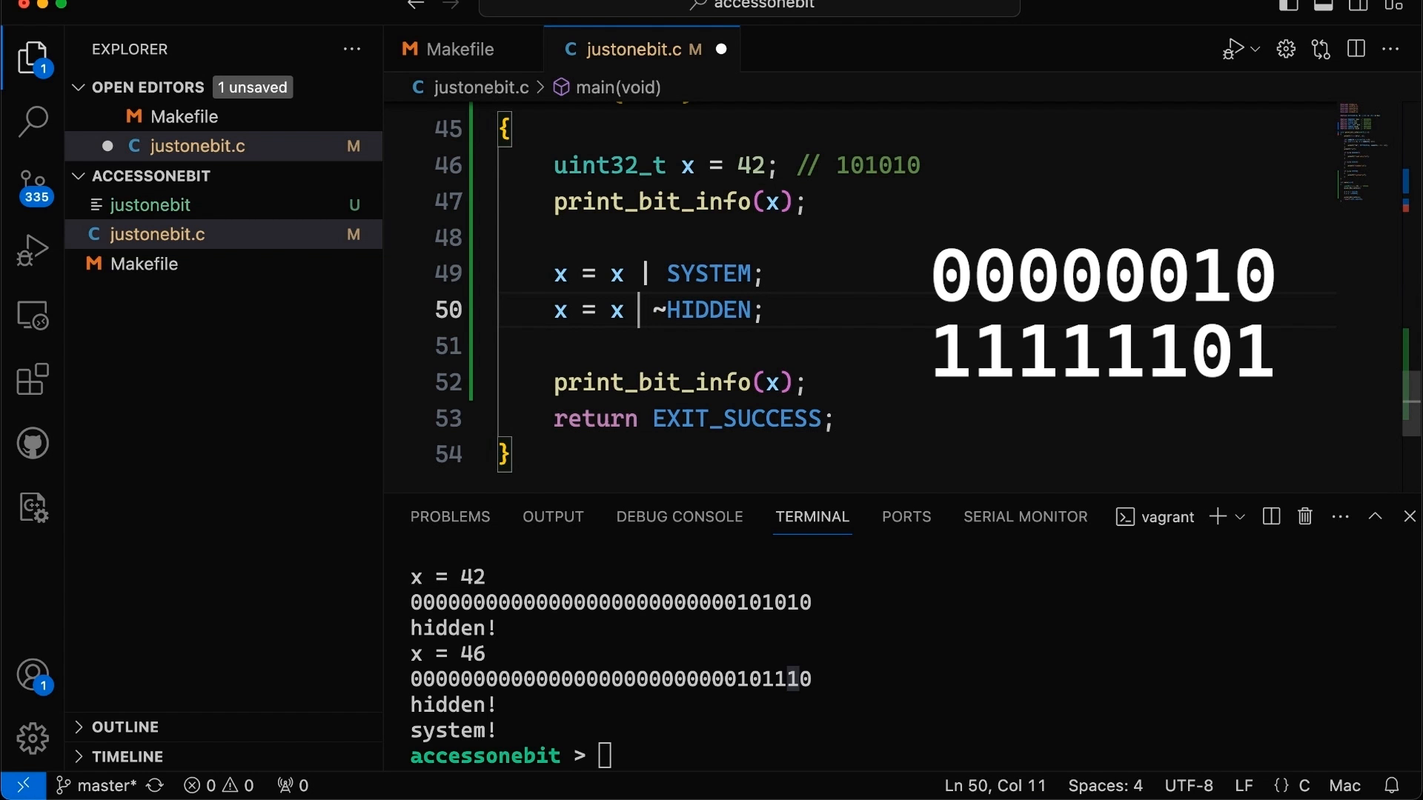
text(&)
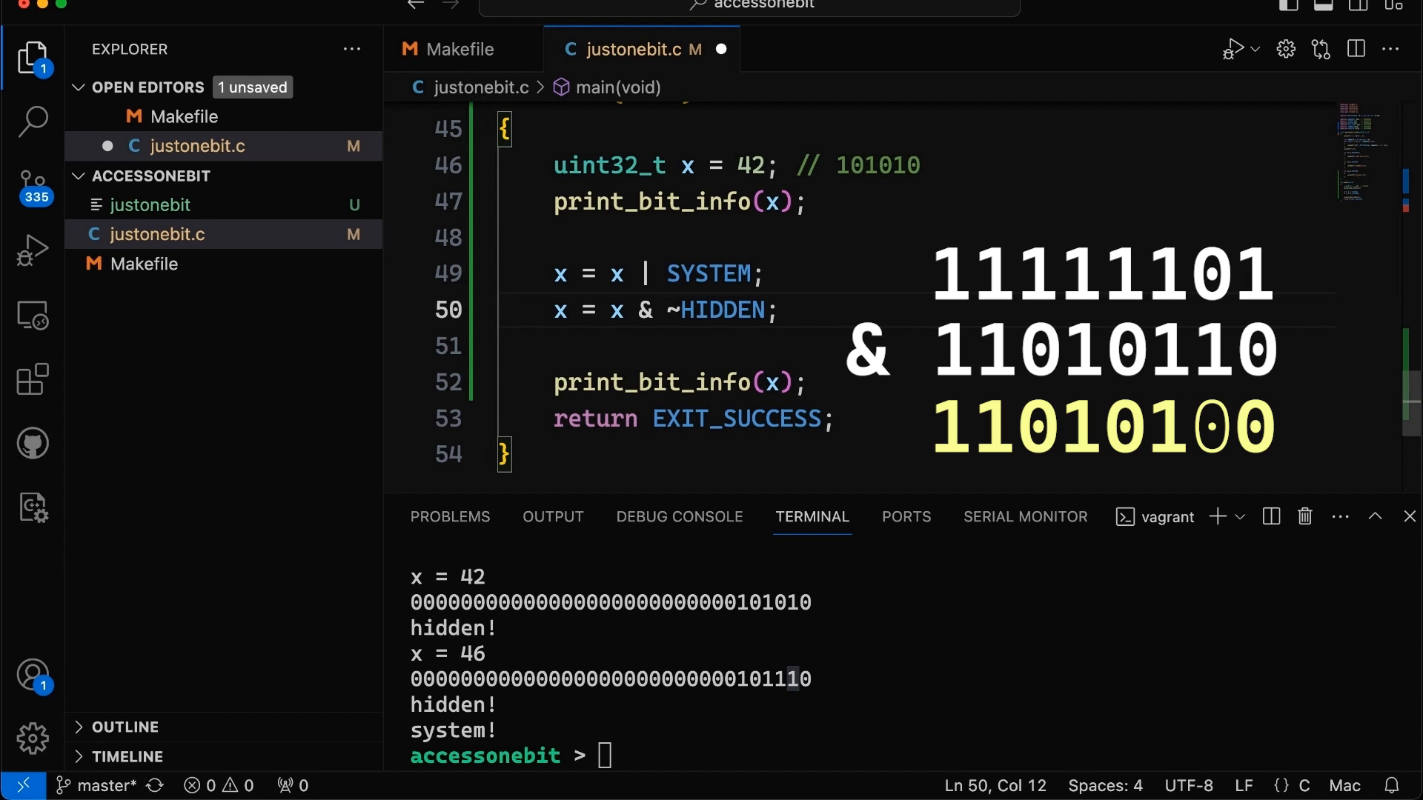
- Rebuild and run to get x = 44, and start a // clear comment
text(make)
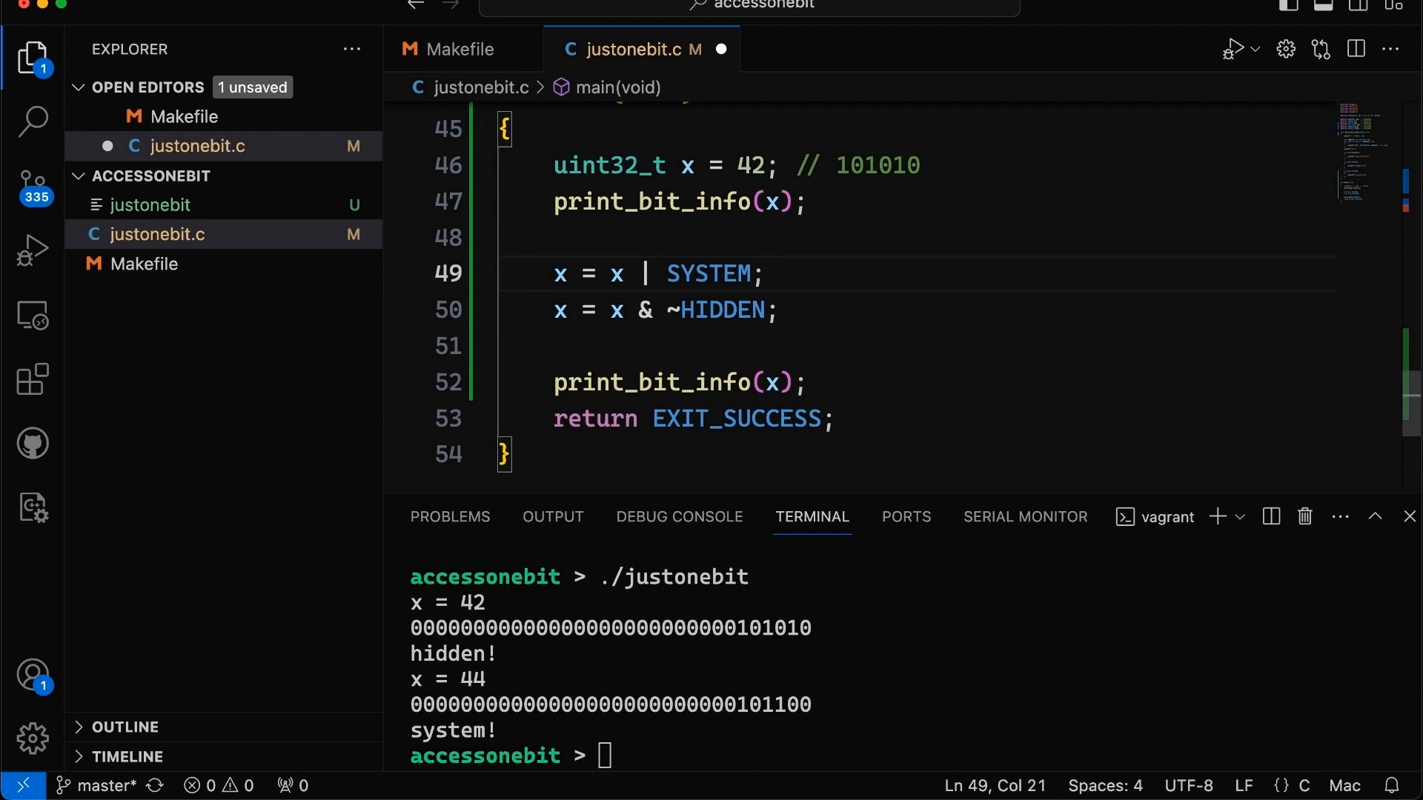
text(//clear)
text( // set)
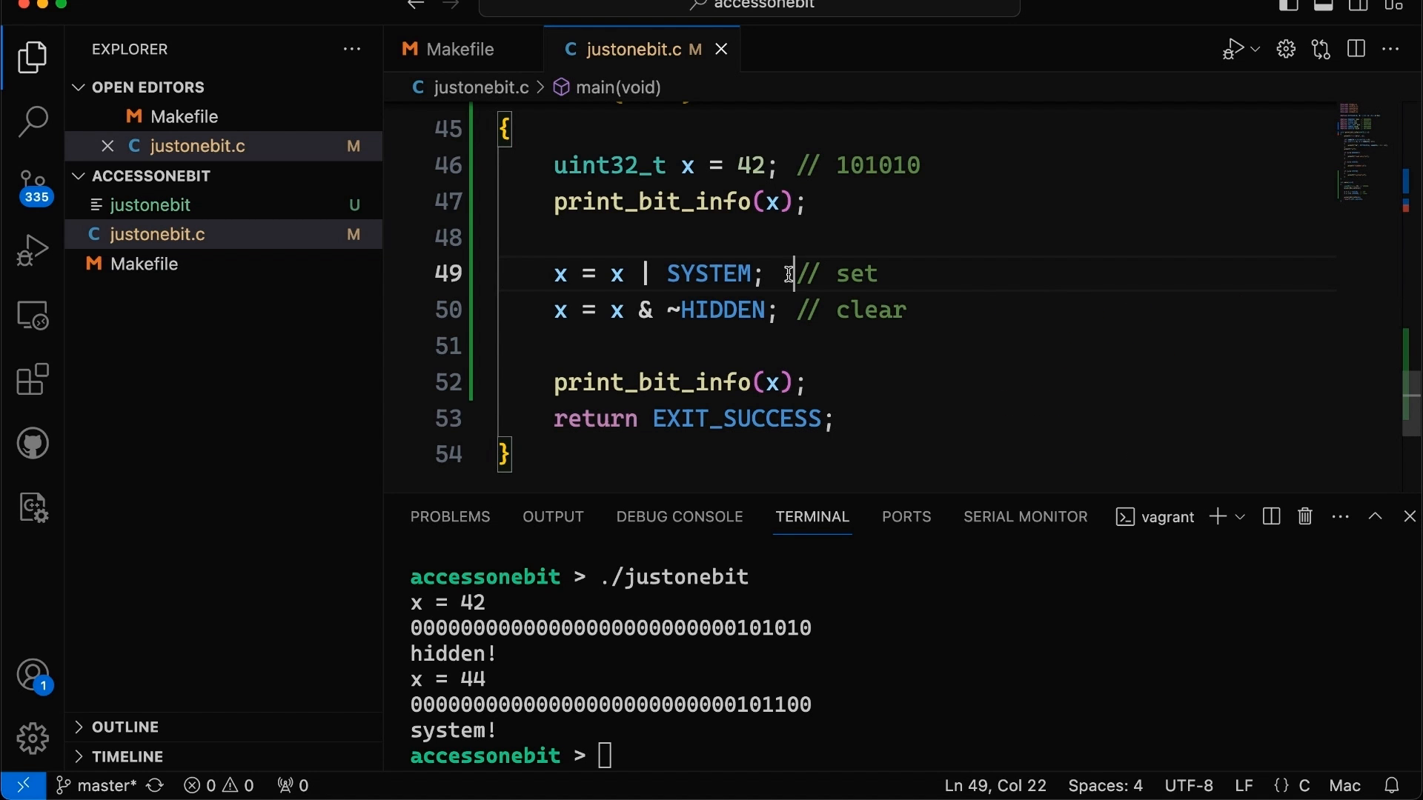
mouse_move(744, 331)
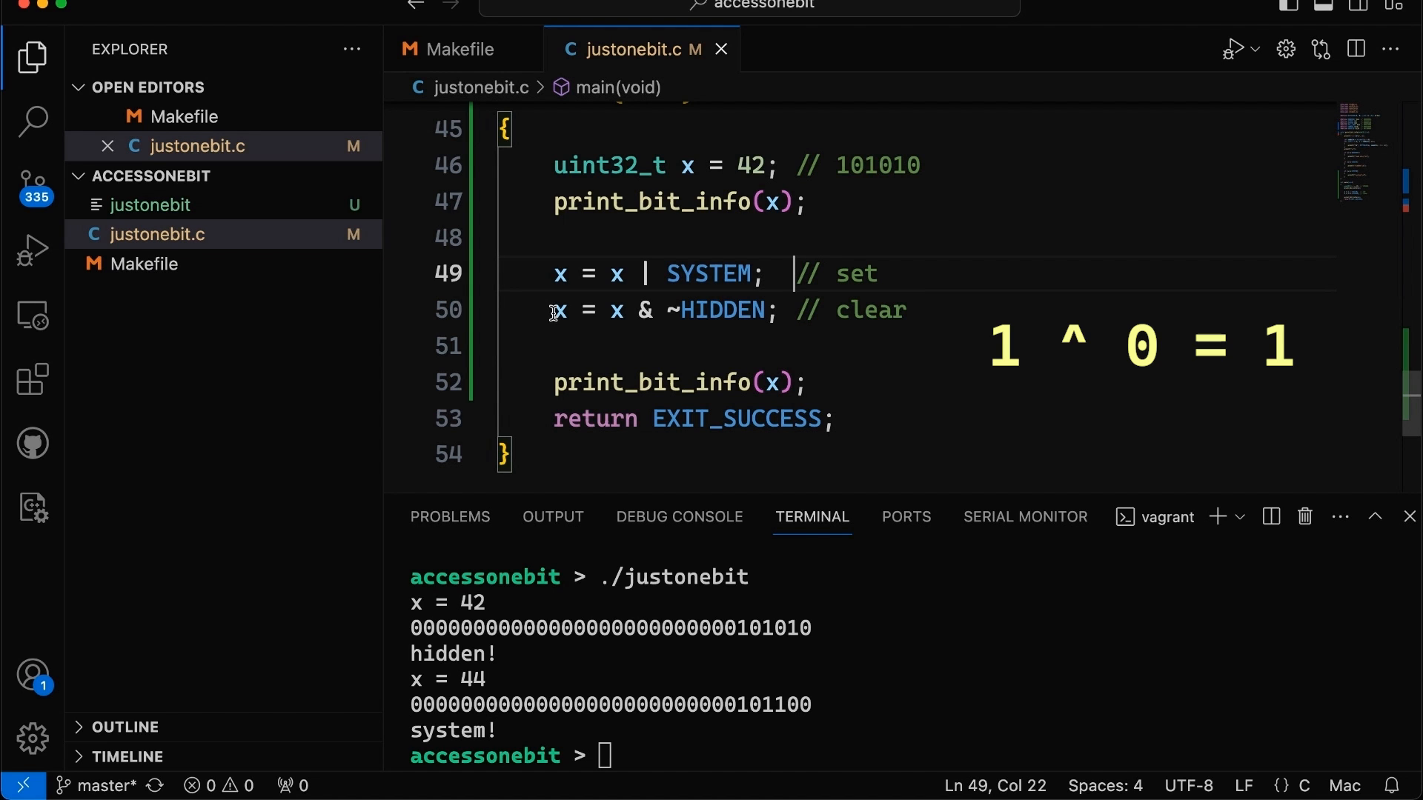
- Select the HIDDEN-clearing line with its // clear comment for copying
drag(553, 311, 912, 311)
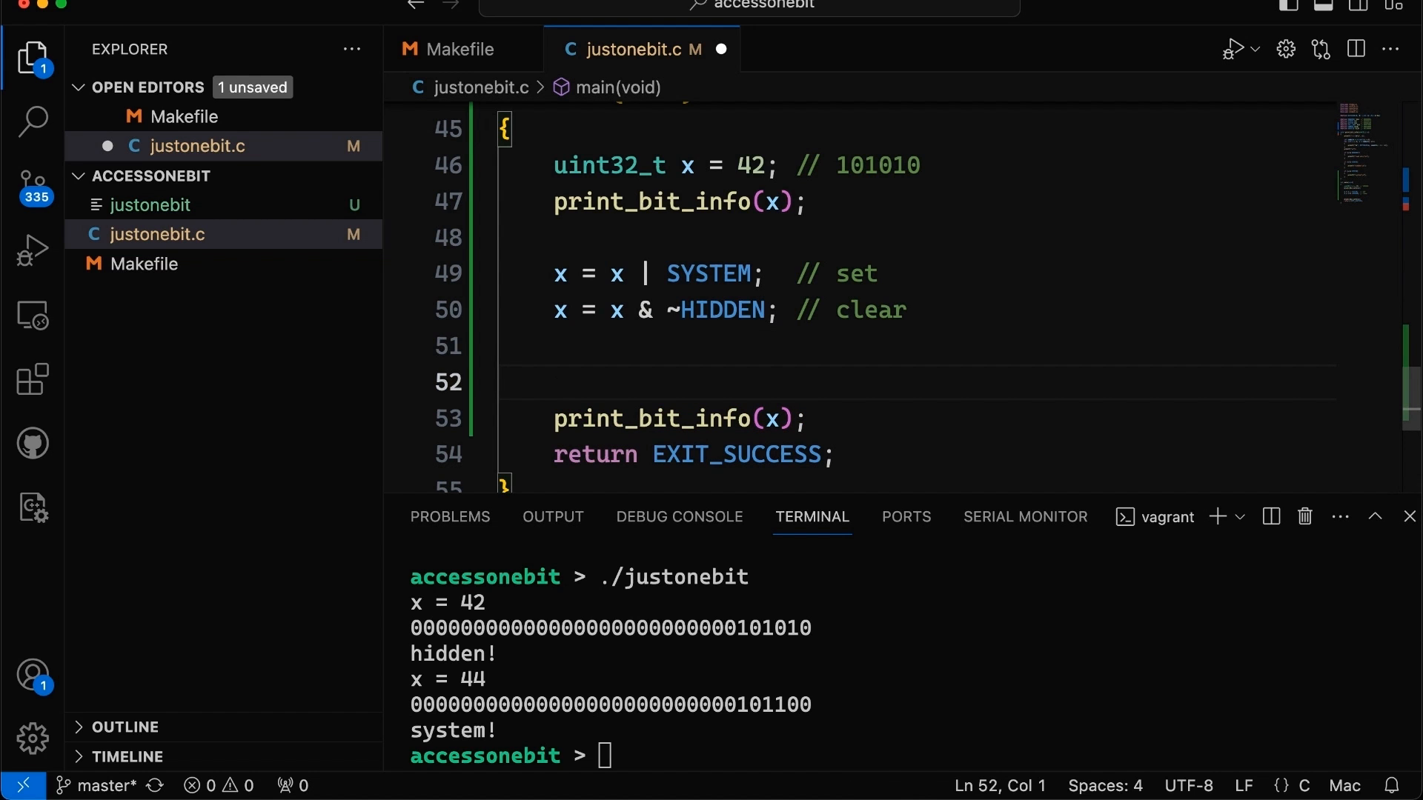
- Add x = x ^ READONLY; // toggle on line 51, then rebuild and run ./justonebit
text(x = x ^ ~HIDDEN;  // clear)
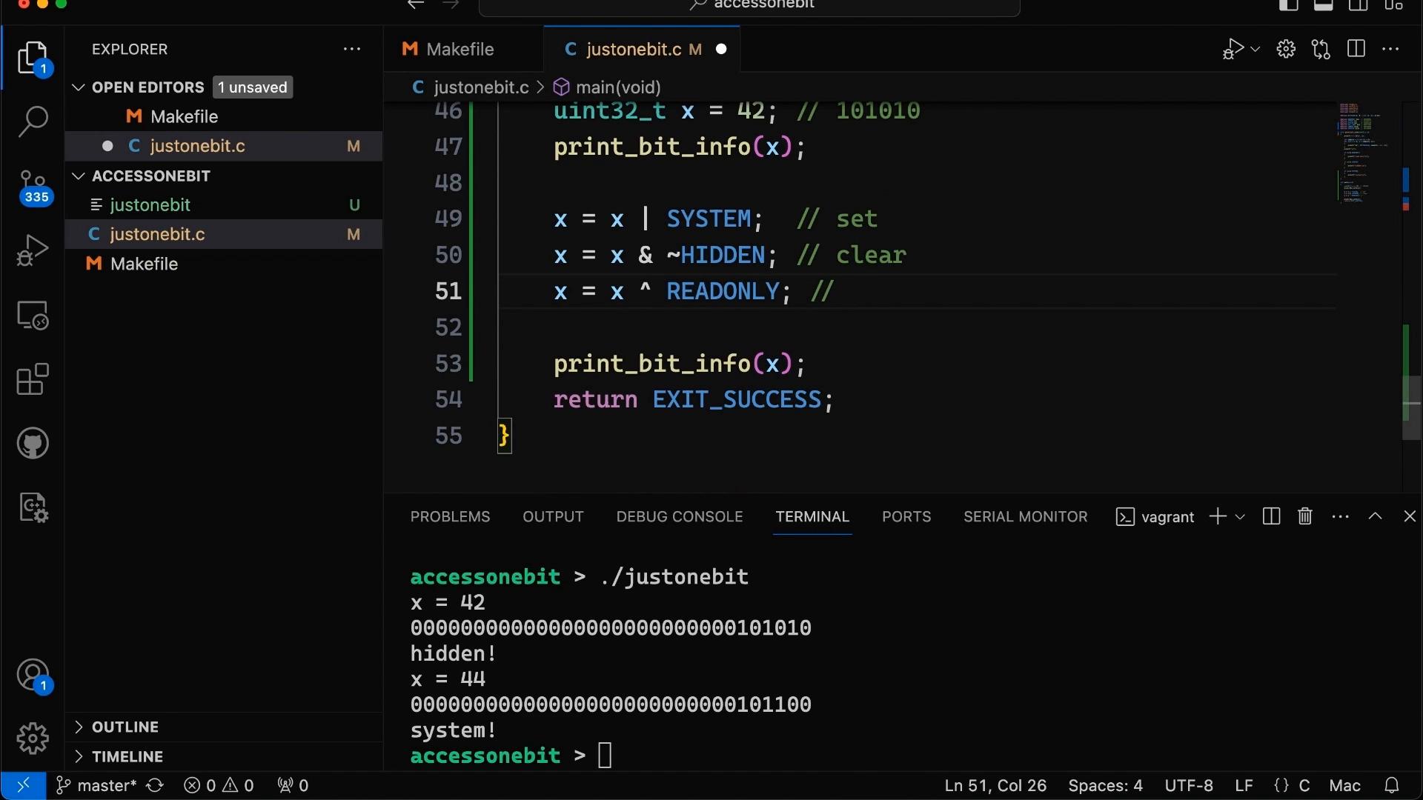
text(toggle)
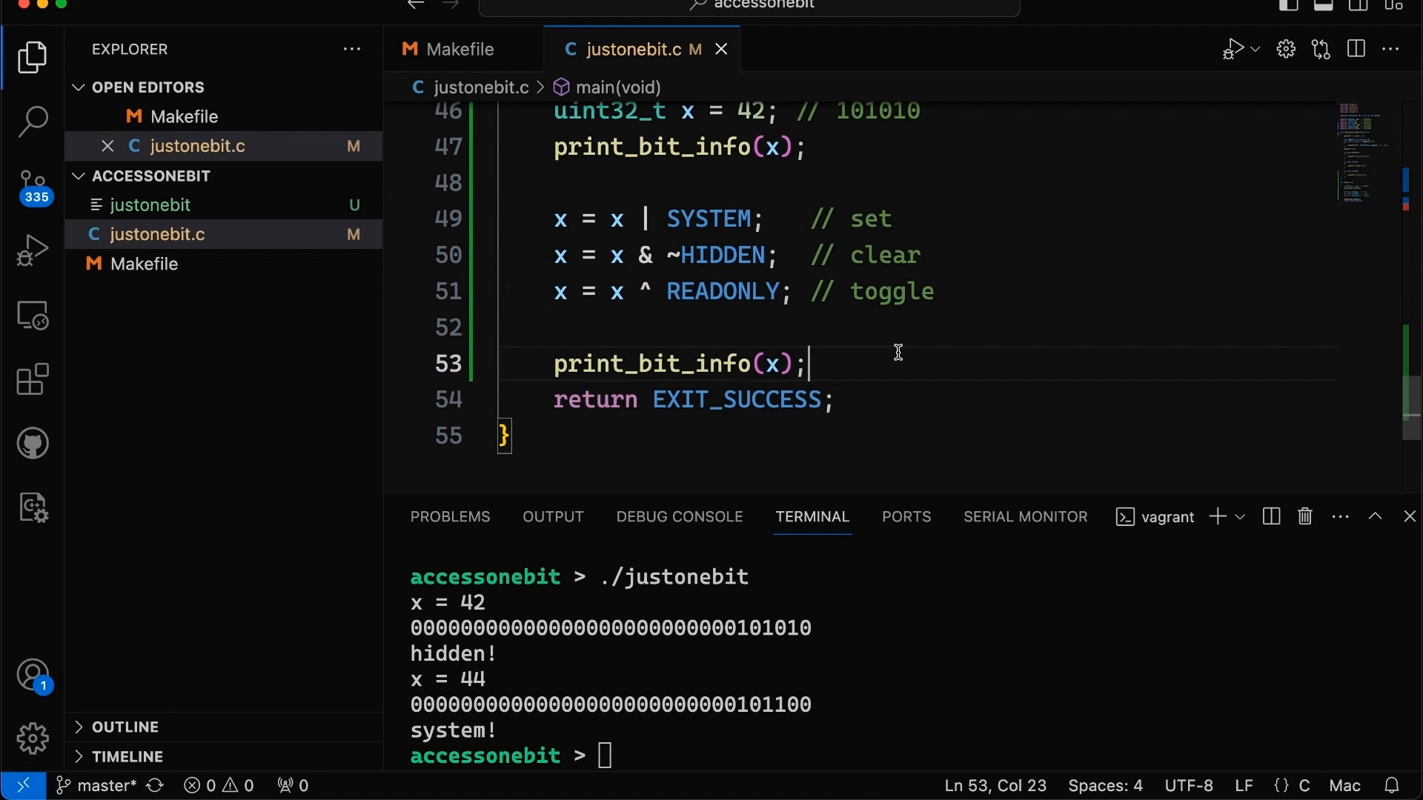
text(./justonebit)
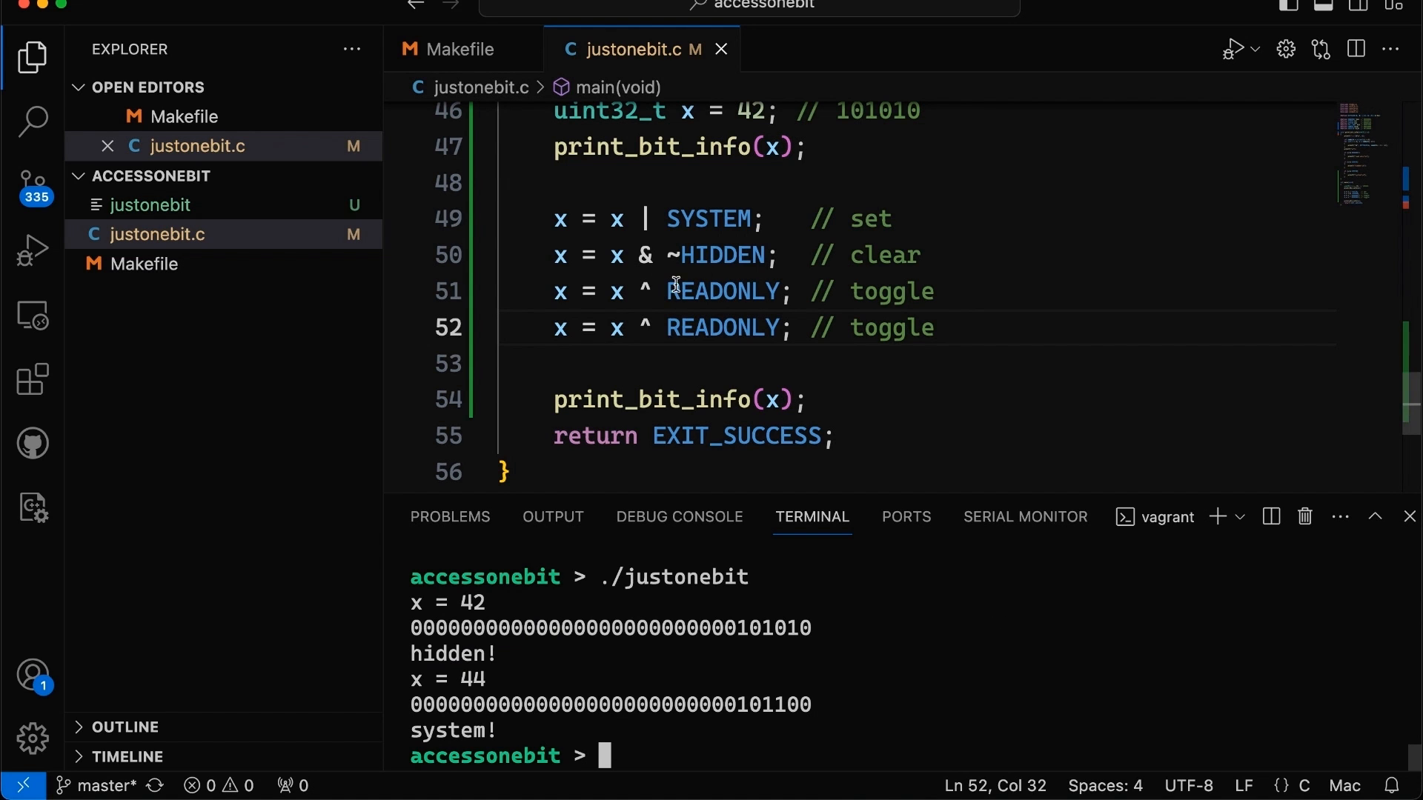
mouse_move(721, 327)
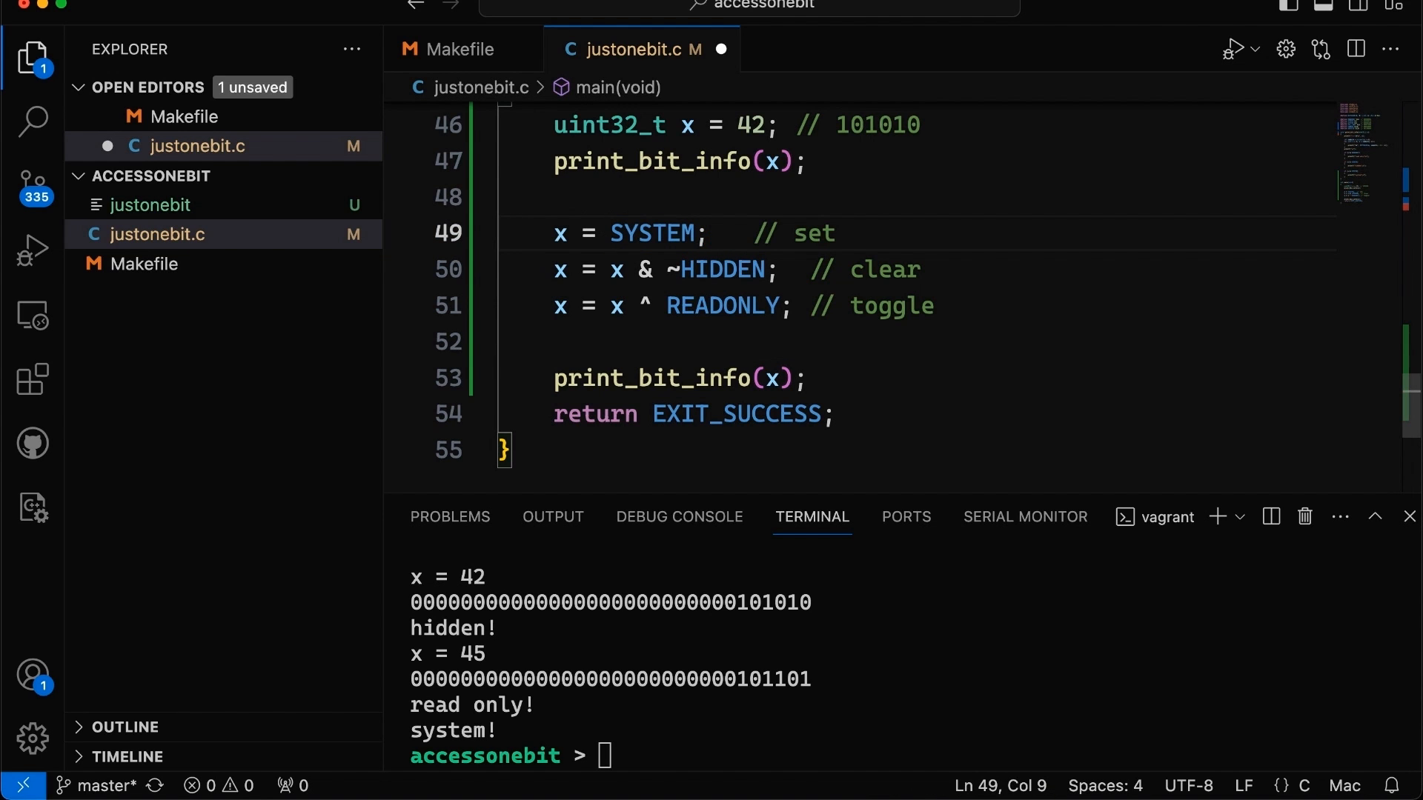
- Rewrite the flag lines as x |= SYSTEM, x &= ~HIDDEN, x ^= READONLY, then run make
text(|=)
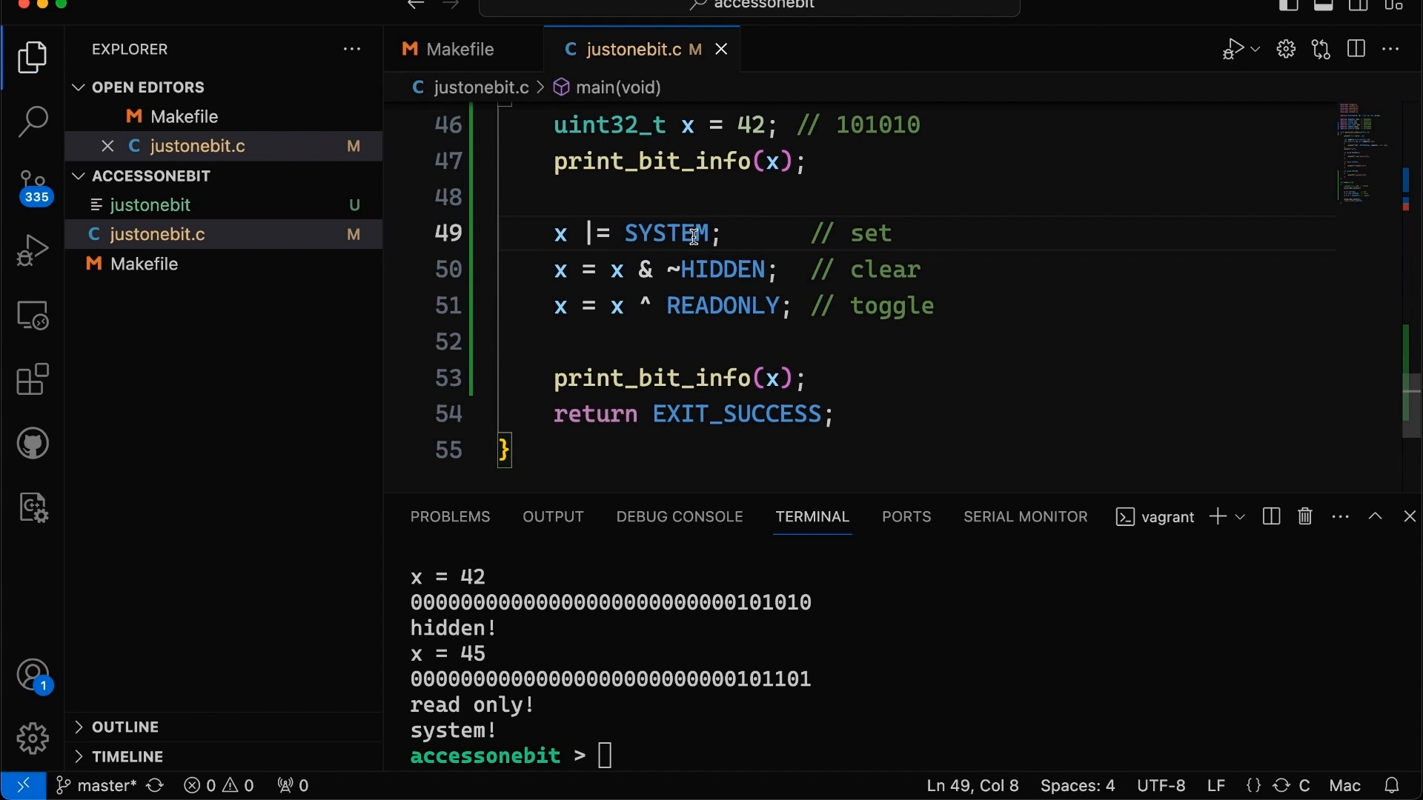
mouse_move(670, 233)
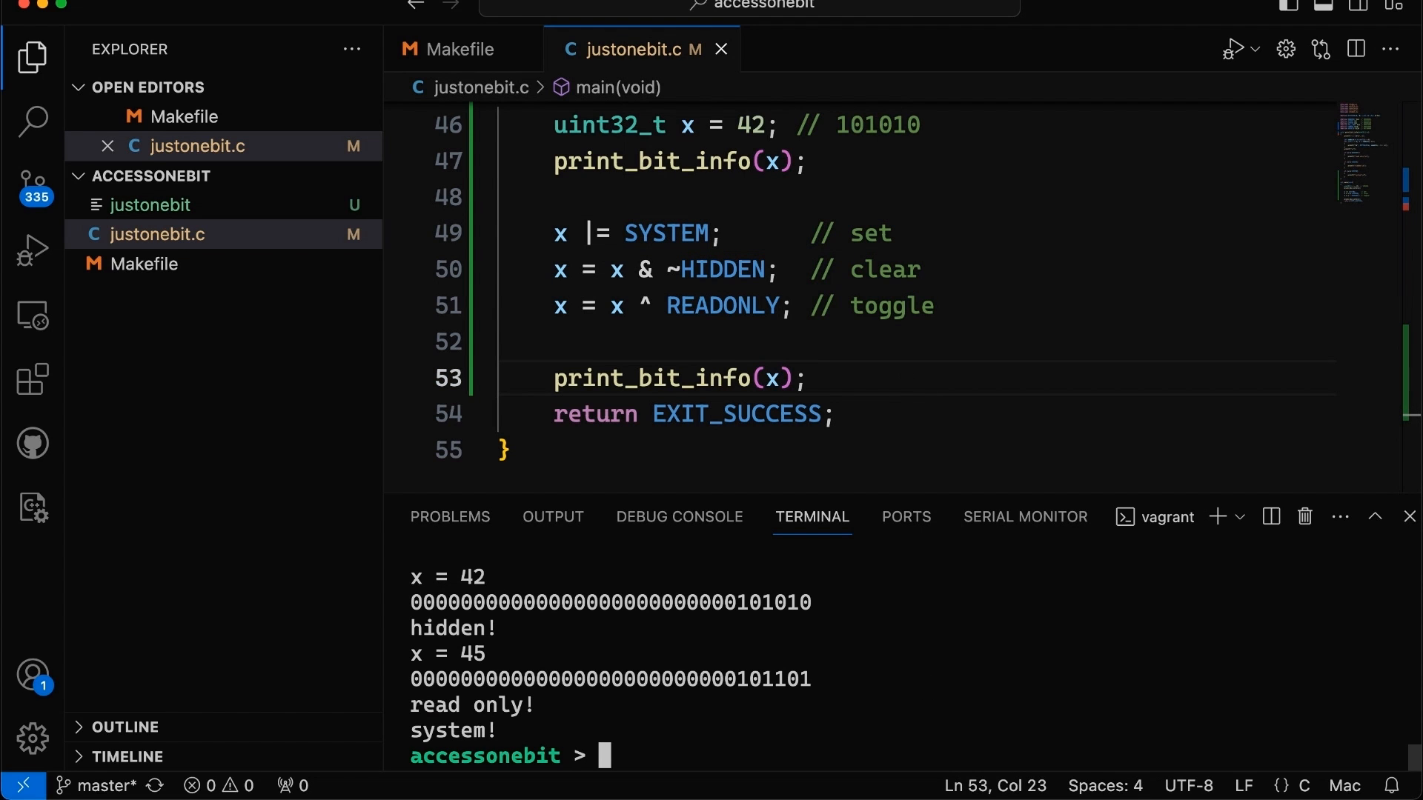
double_click(618, 270)
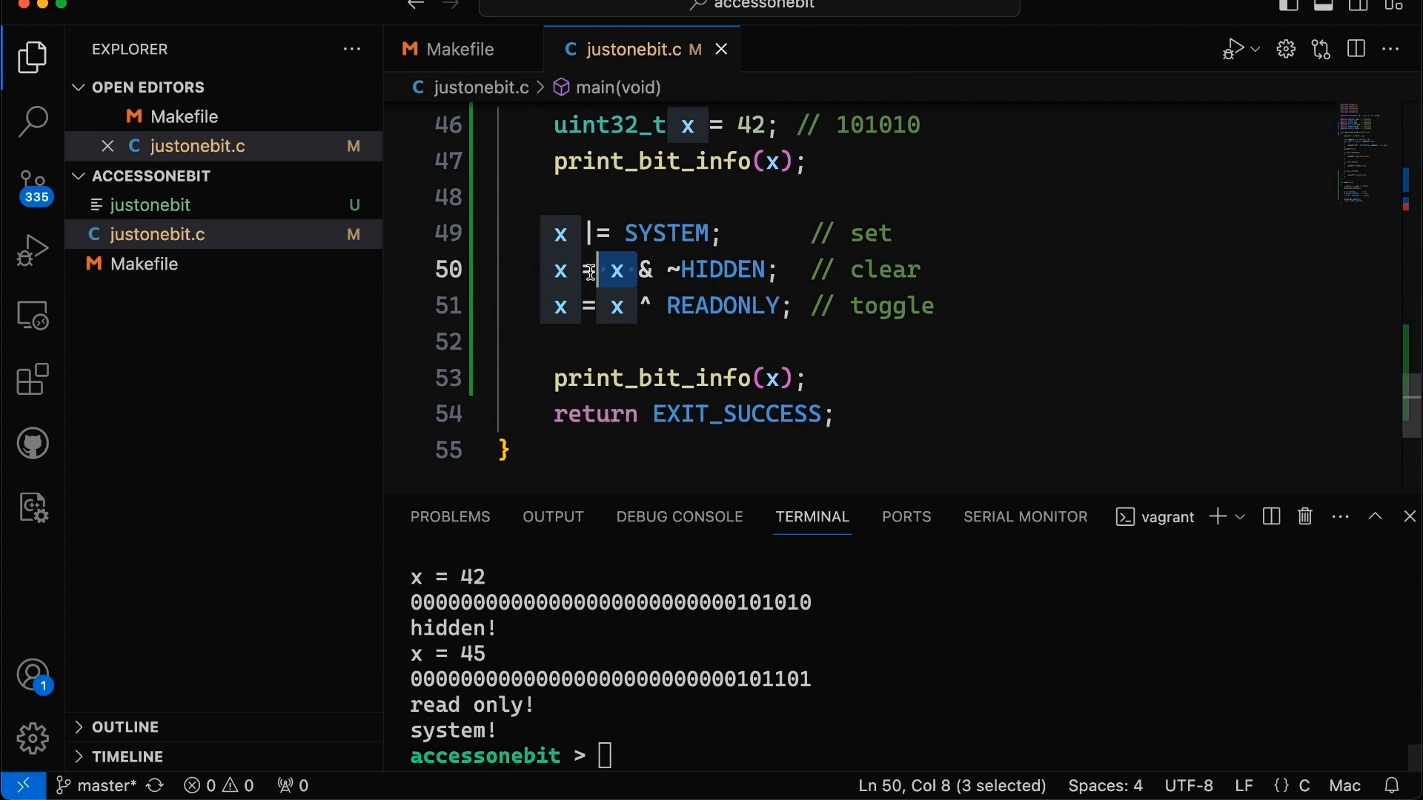
text(&=)
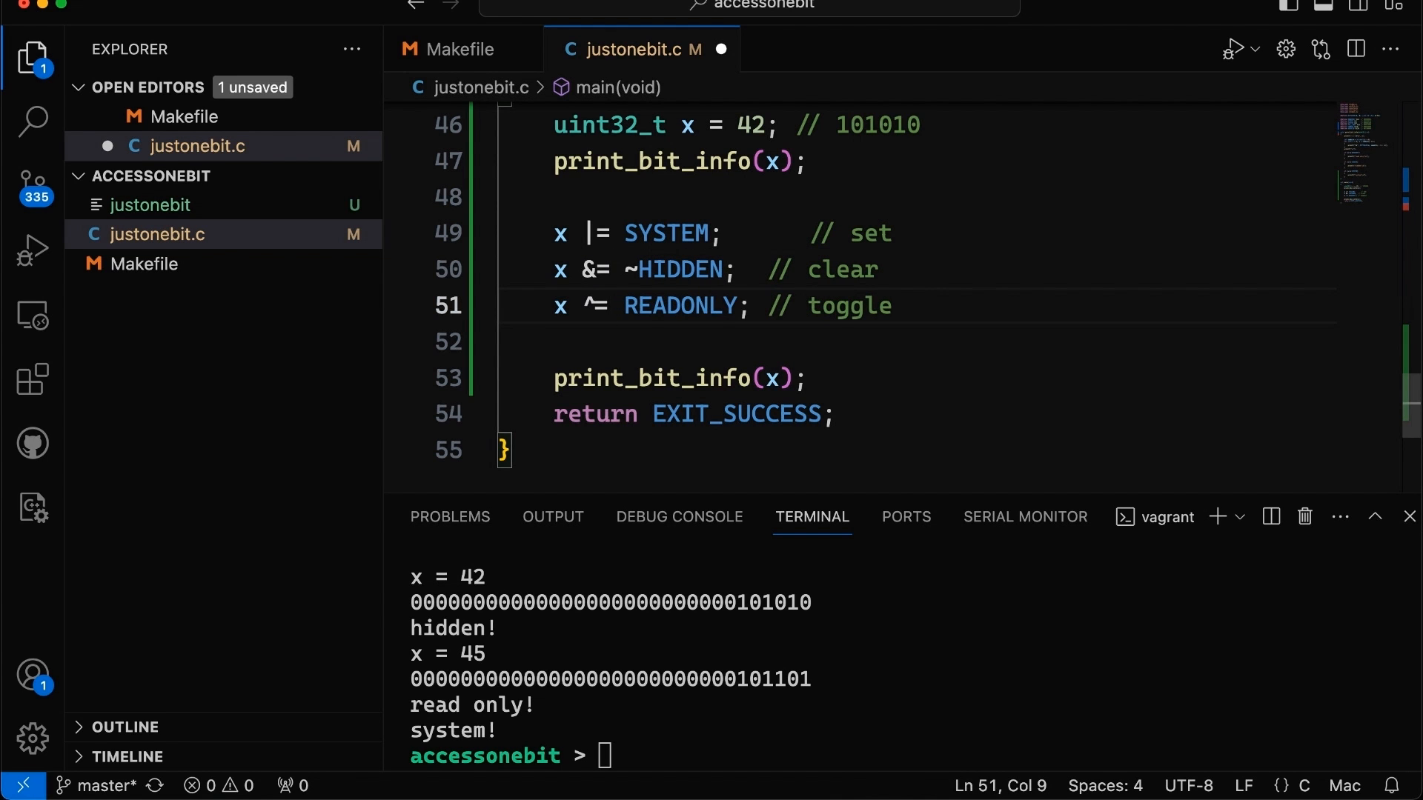
text(make)
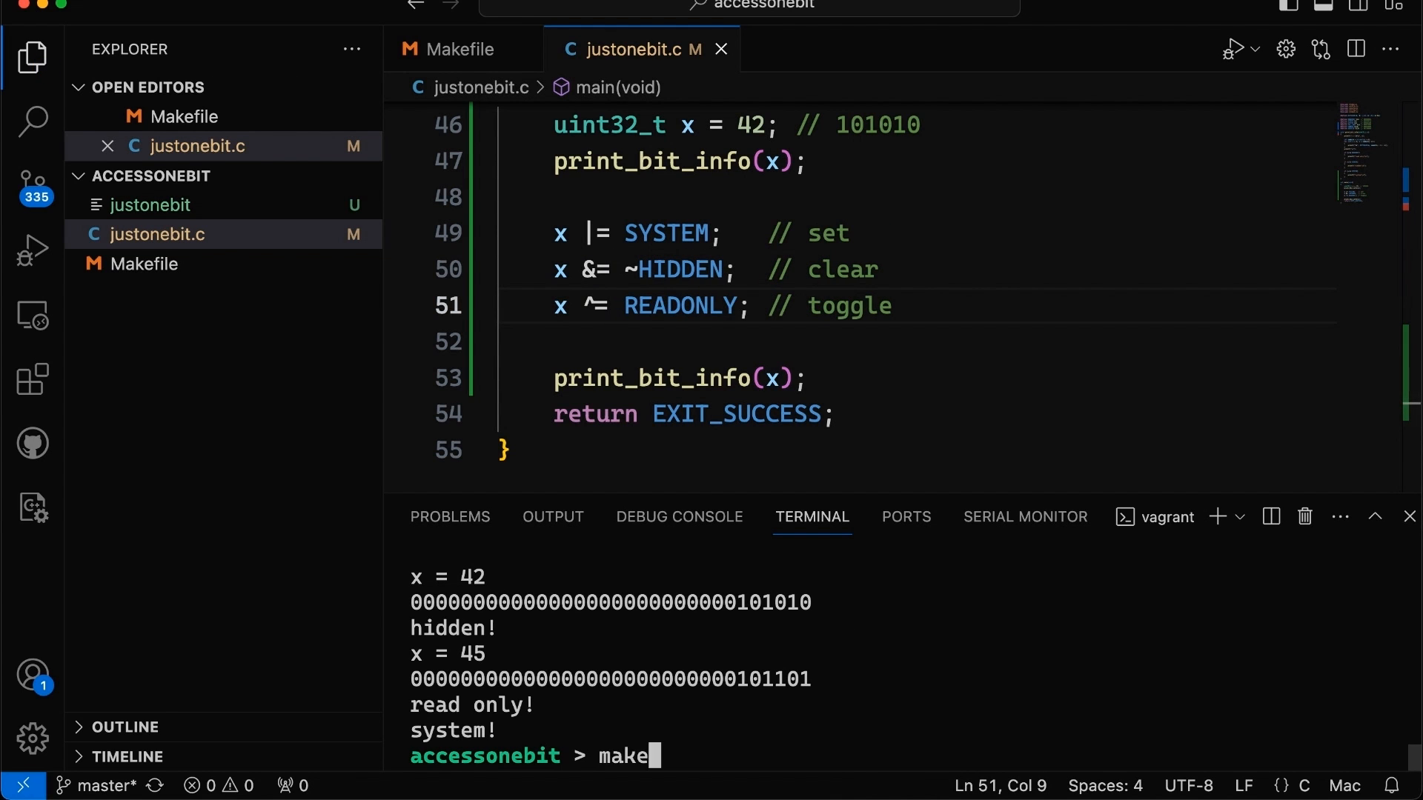